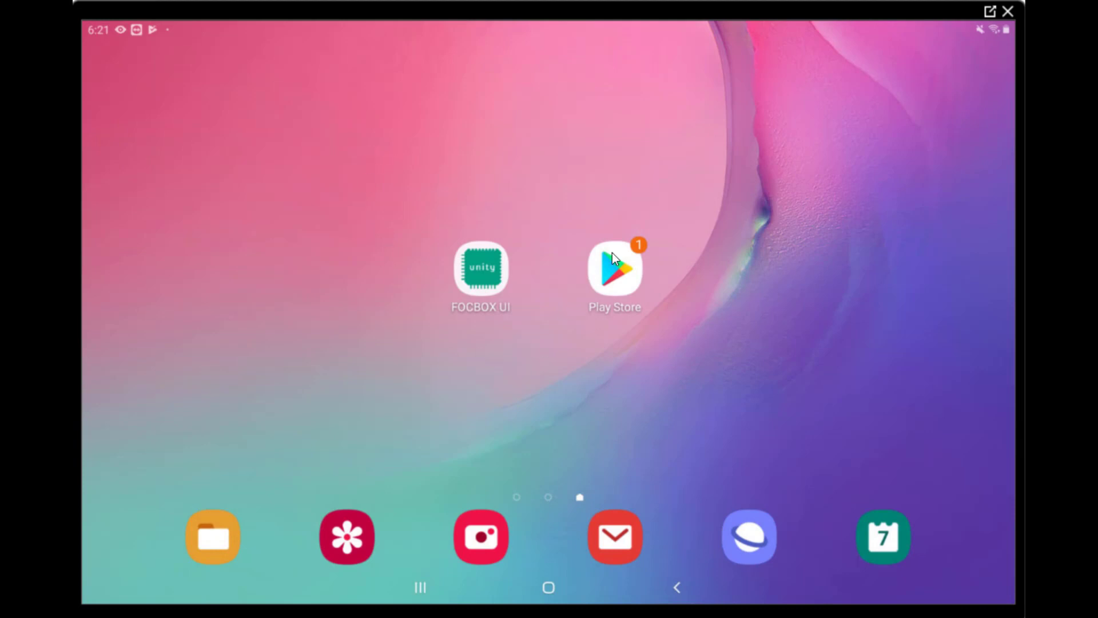
mouse_move(416, 324)
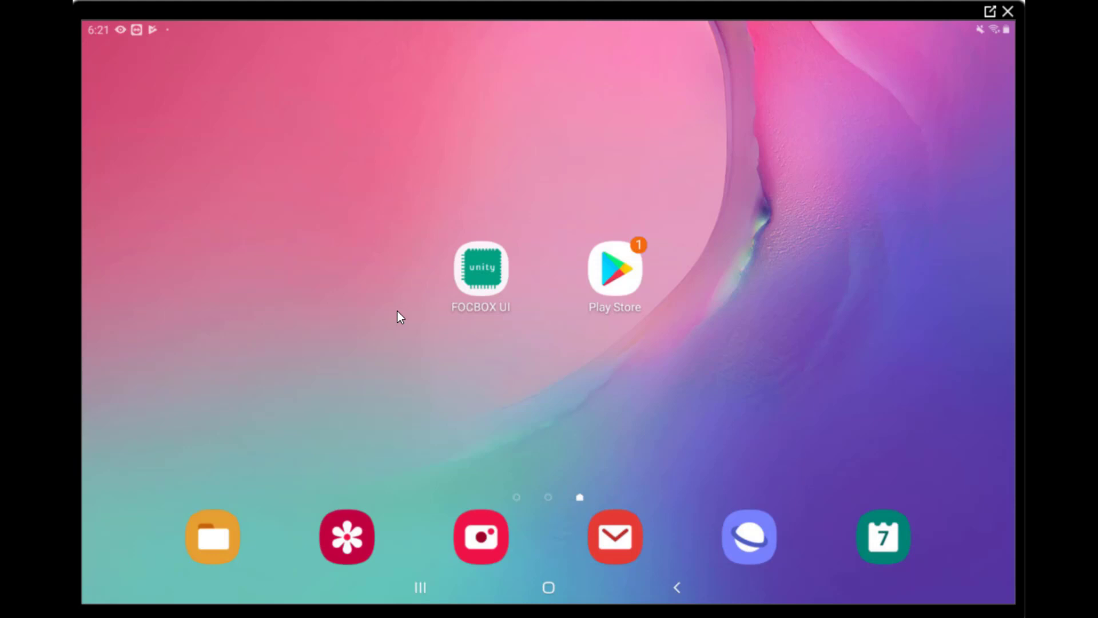
mouse_move(399, 291)
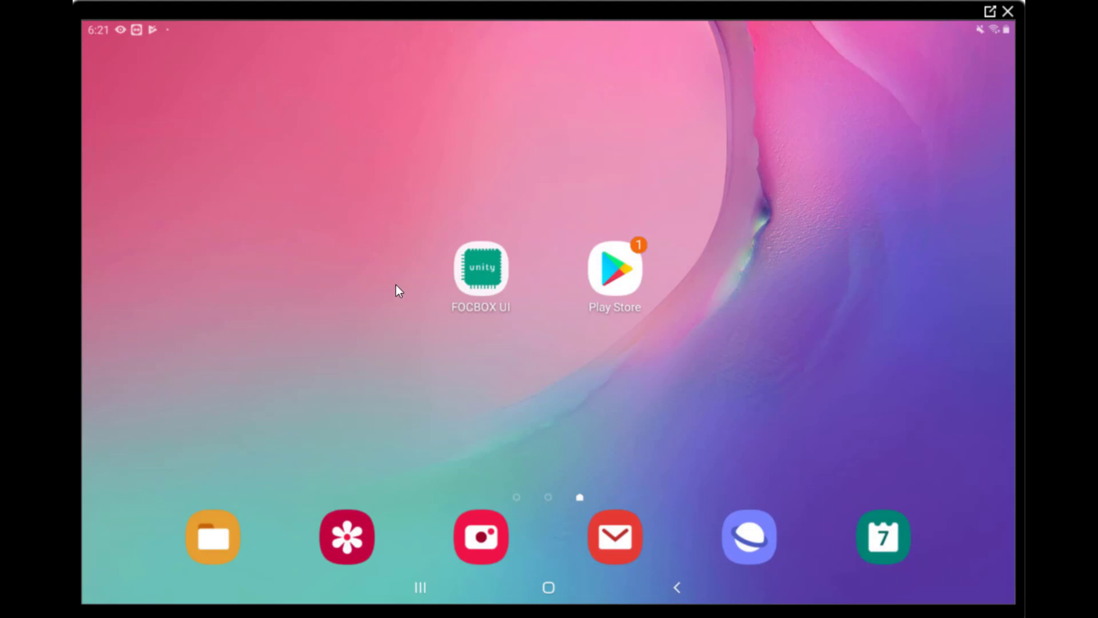
mouse_move(431, 197)
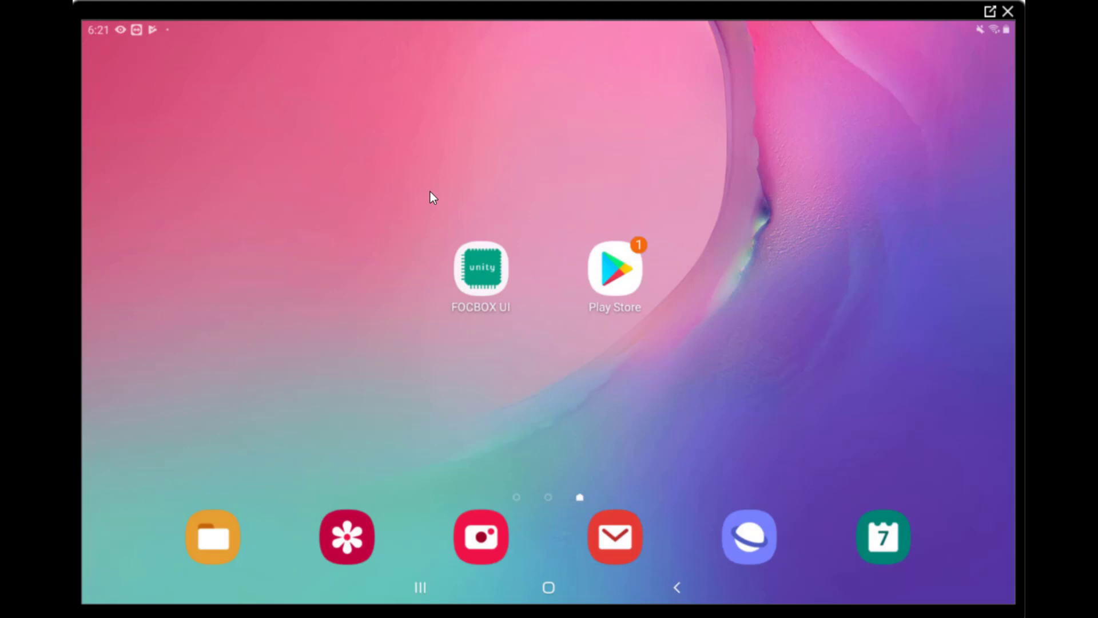
mouse_move(393, 325)
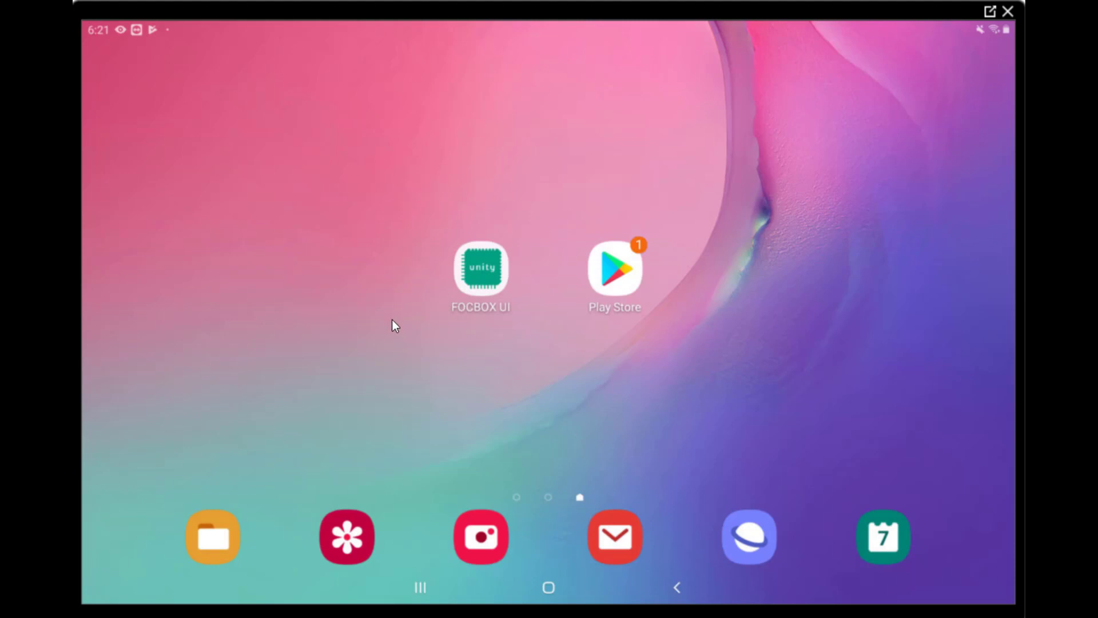
mouse_move(633, 254)
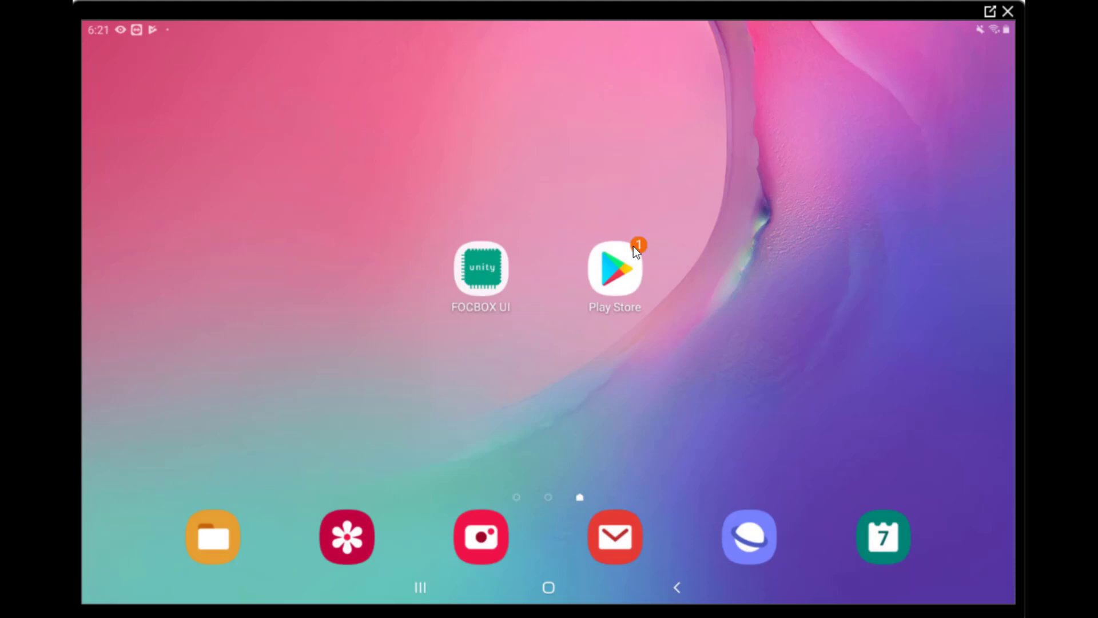
mouse_move(494, 329)
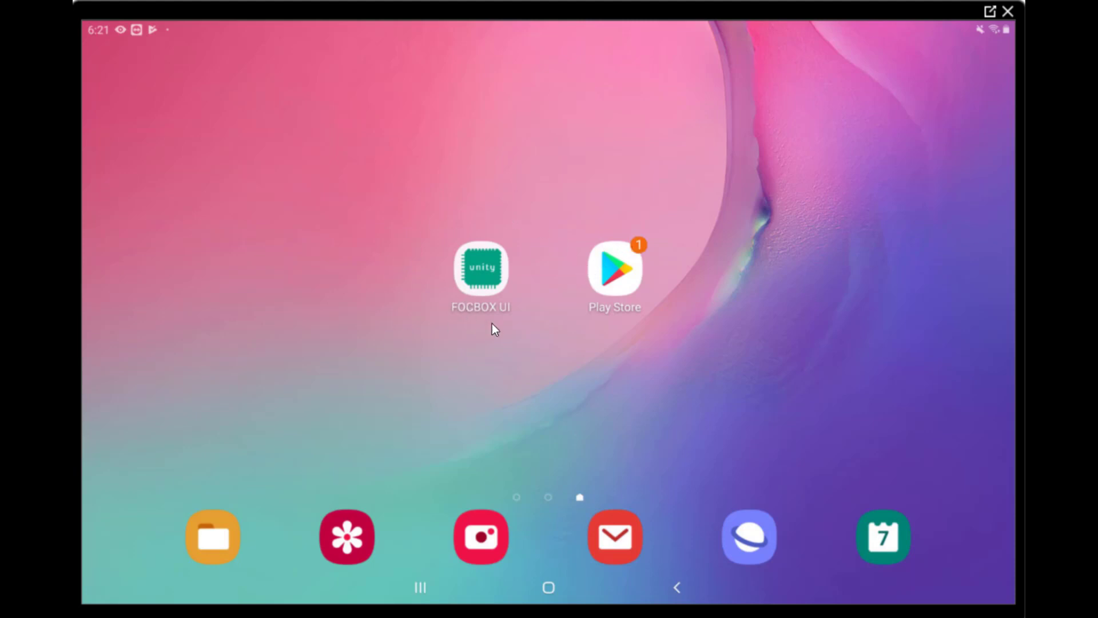
mouse_move(412, 303)
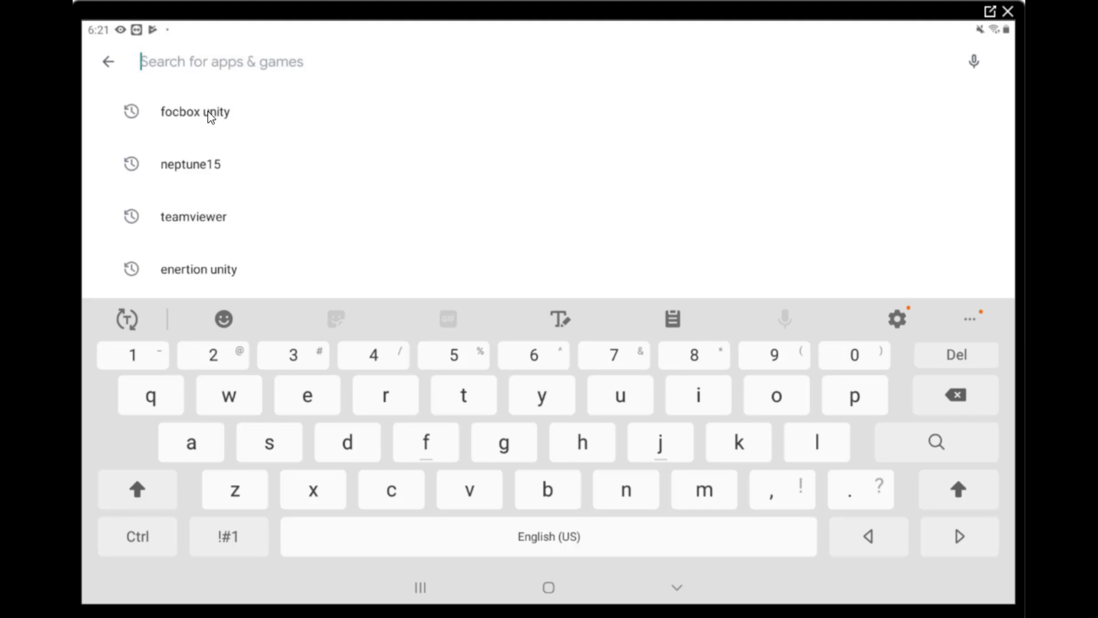
- Search Play Store for 'focbox unity' and launch the installed Enertion Focbox Unity UI app
click(195, 111)
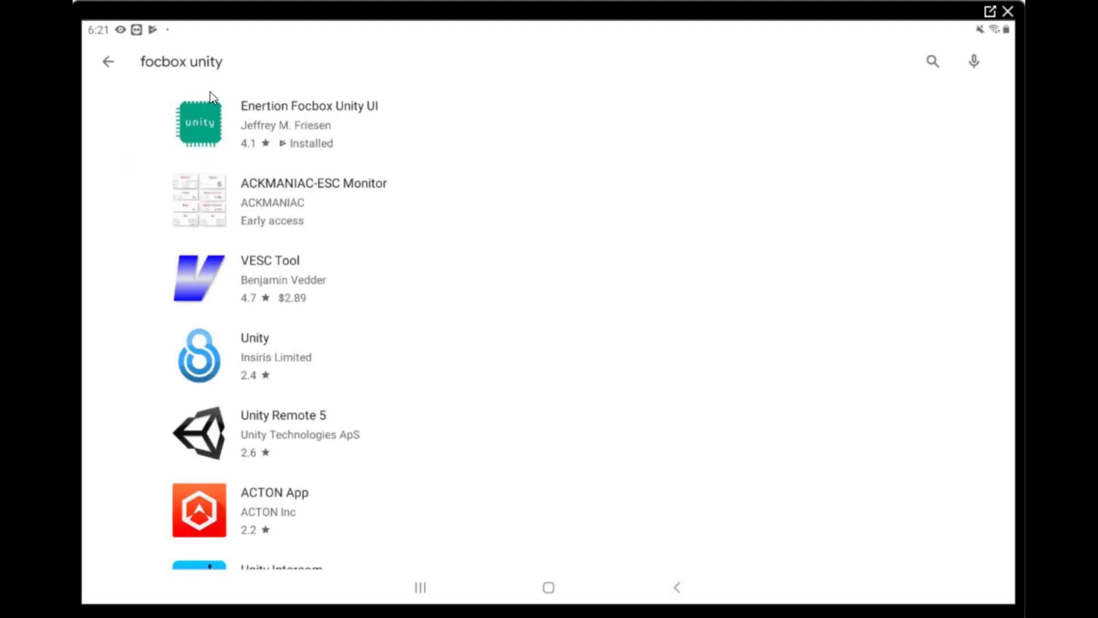
click(309, 124)
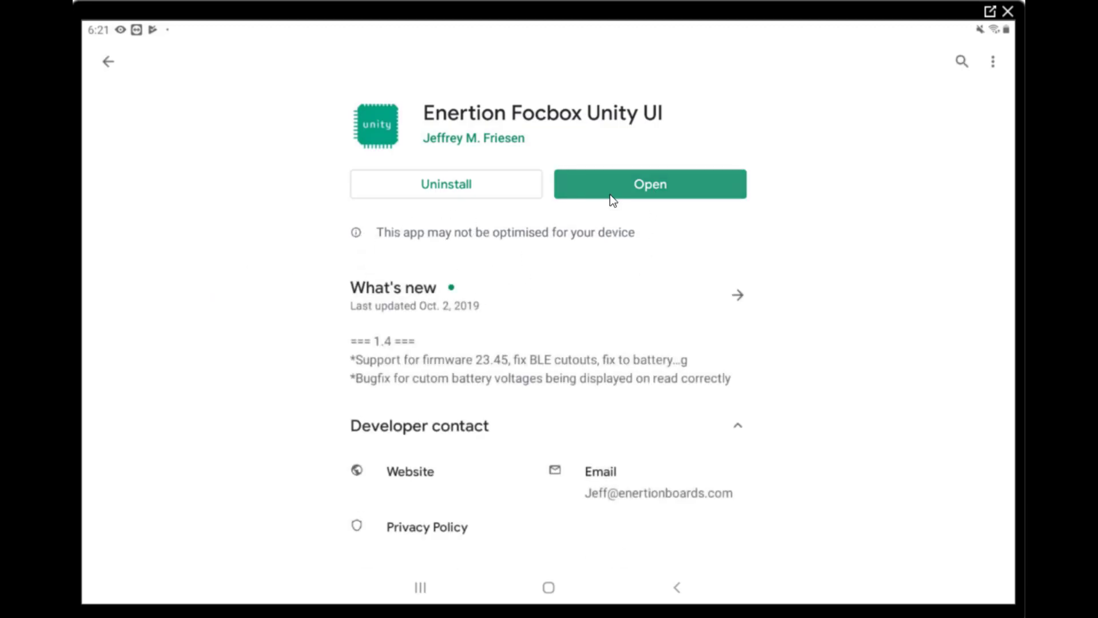
click(649, 183)
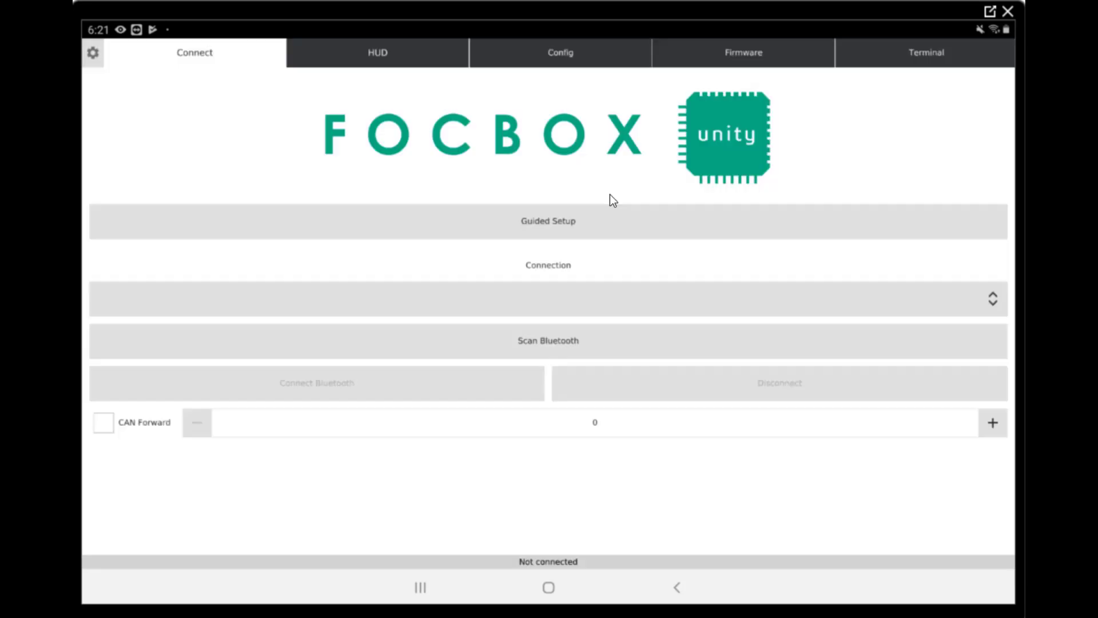
mouse_move(565, 276)
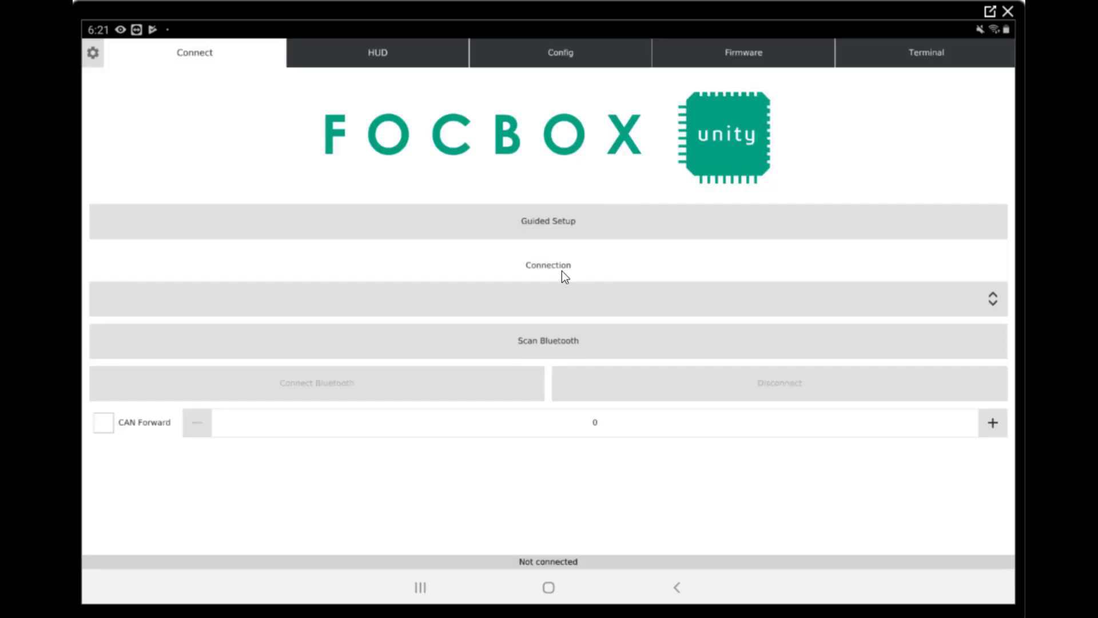
- Scan Bluetooth, connect to the UNITY BLE 1.1 controller and dismiss the old-firmware warning
click(548, 341)
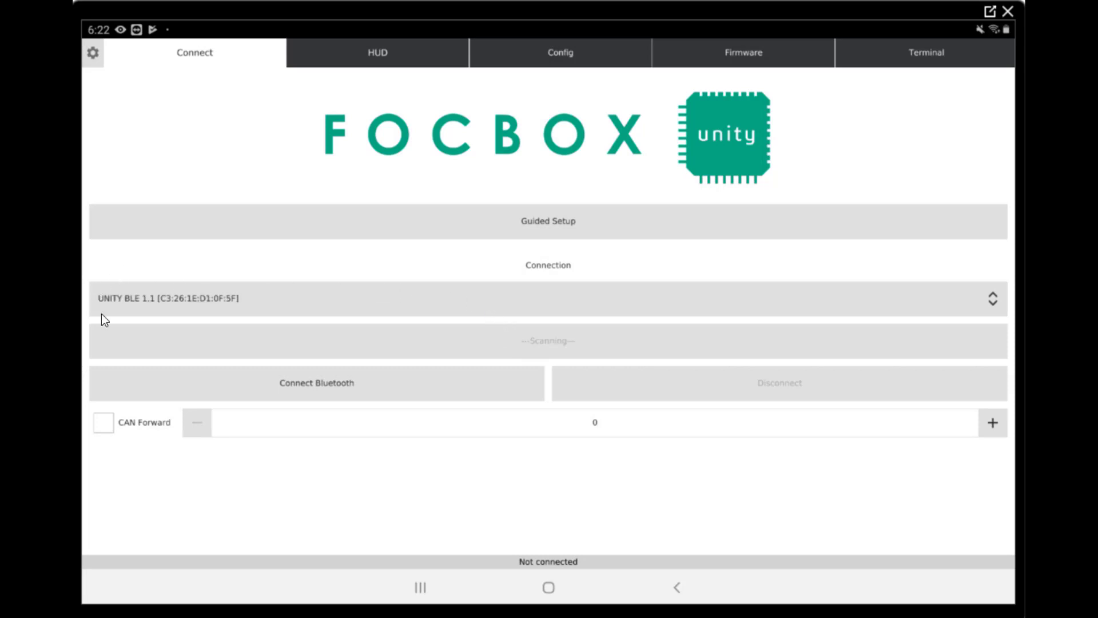
mouse_move(142, 393)
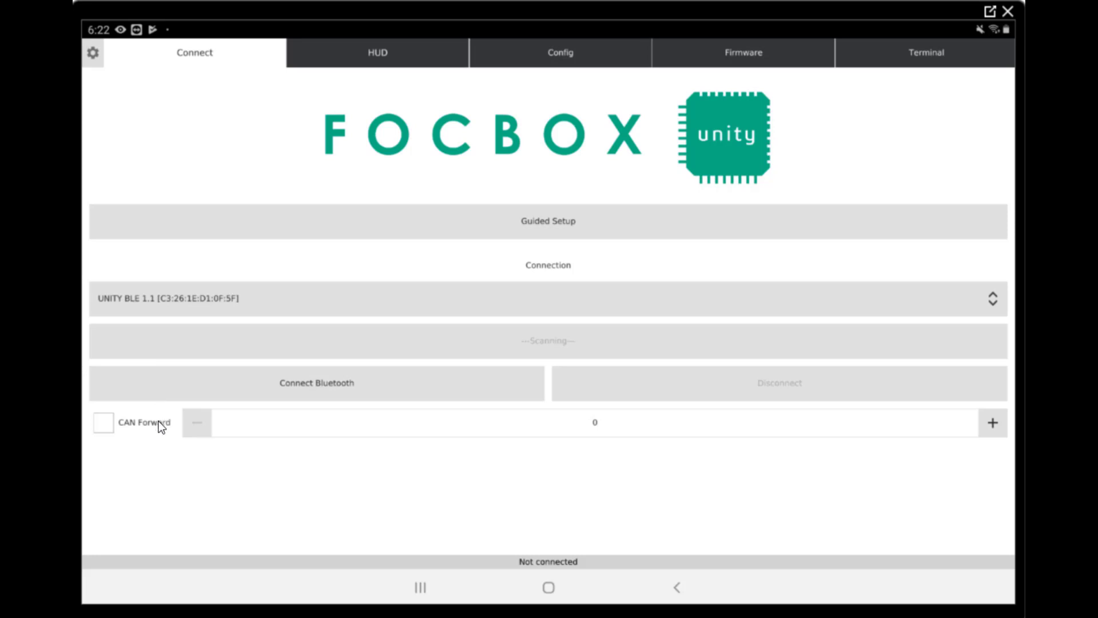
mouse_move(297, 395)
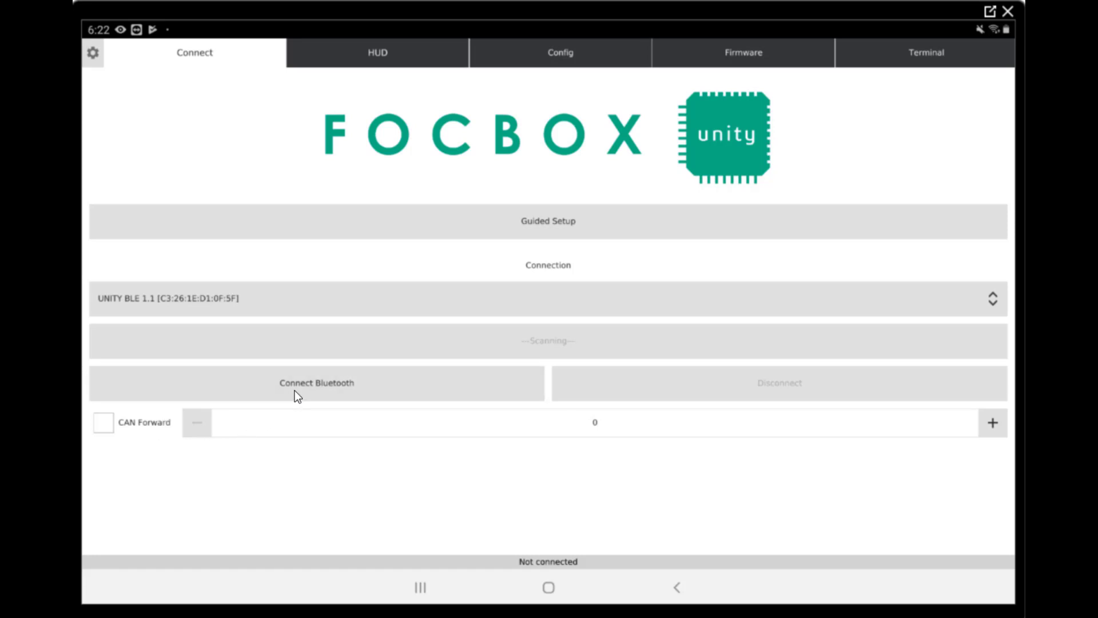
click(315, 382)
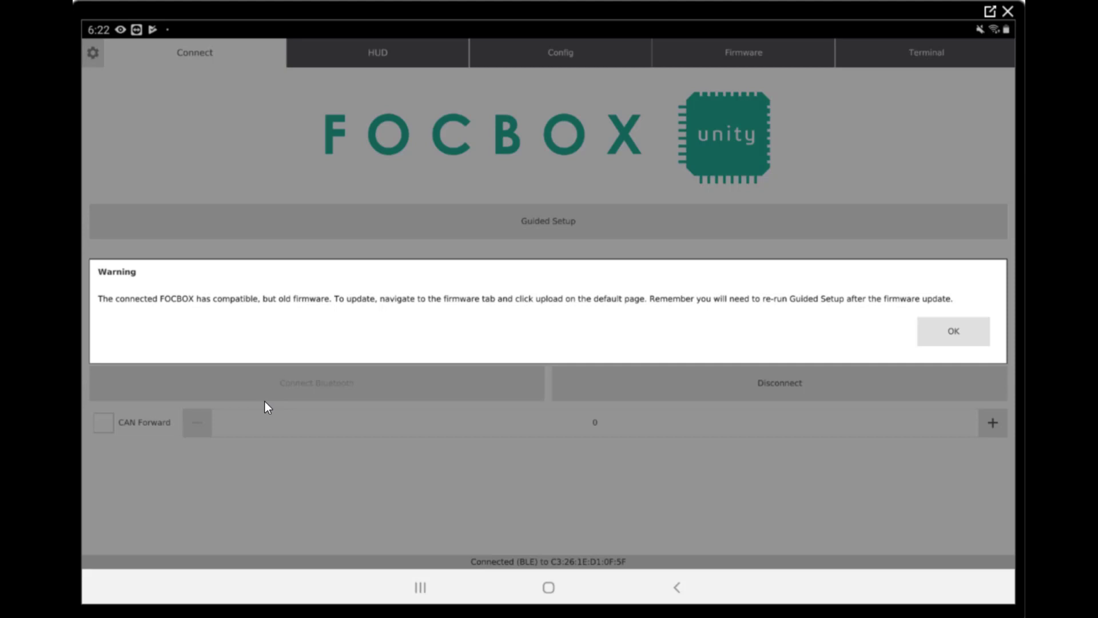
mouse_move(861, 301)
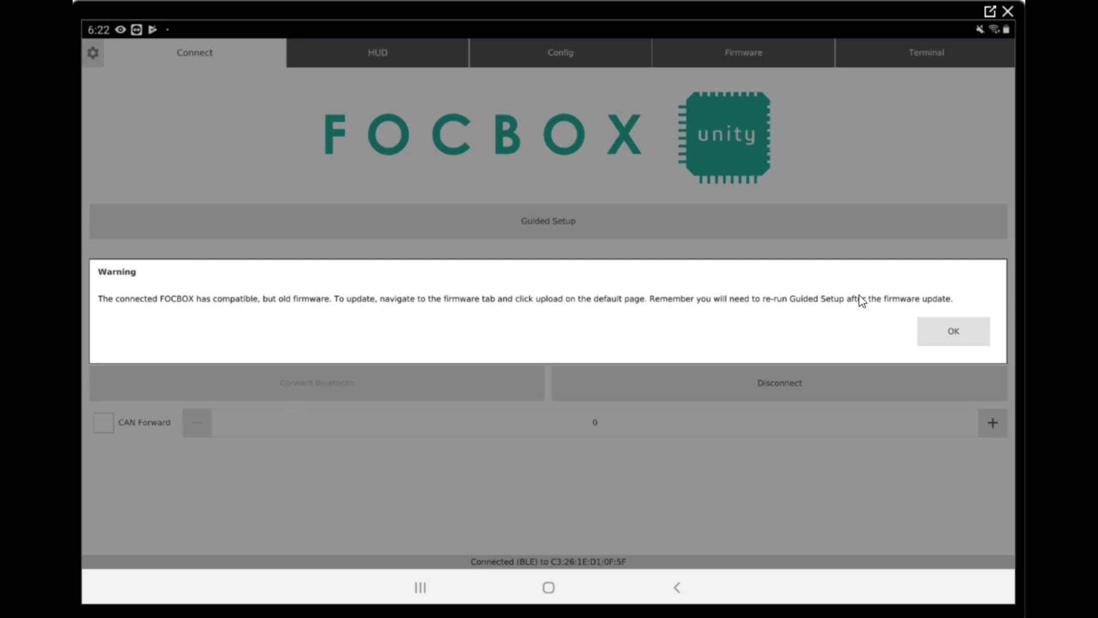
click(951, 331)
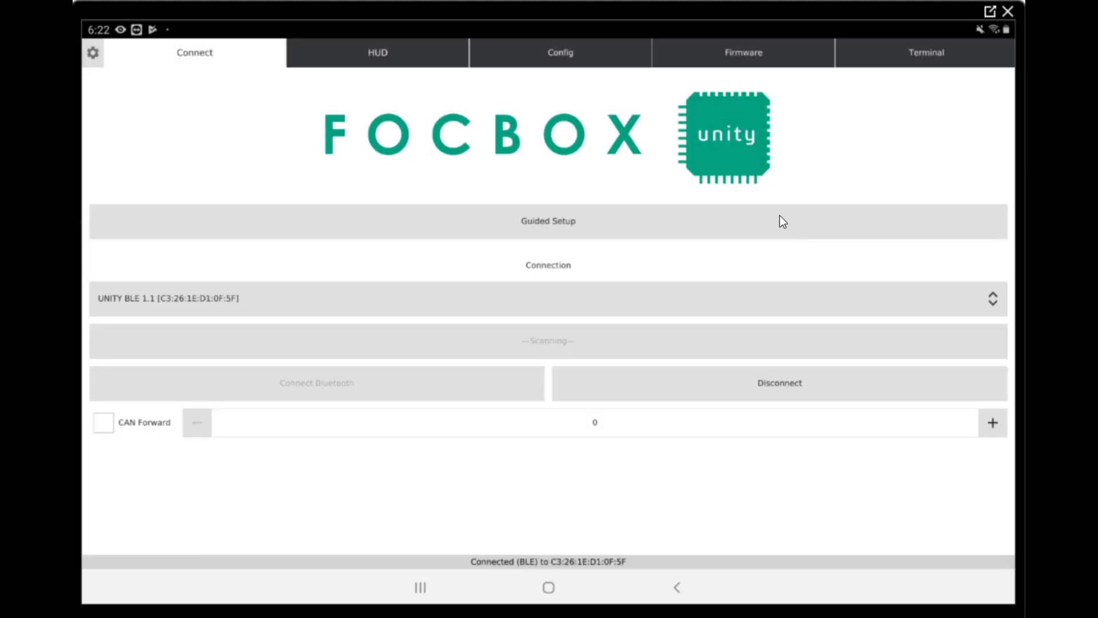
mouse_move(742, 66)
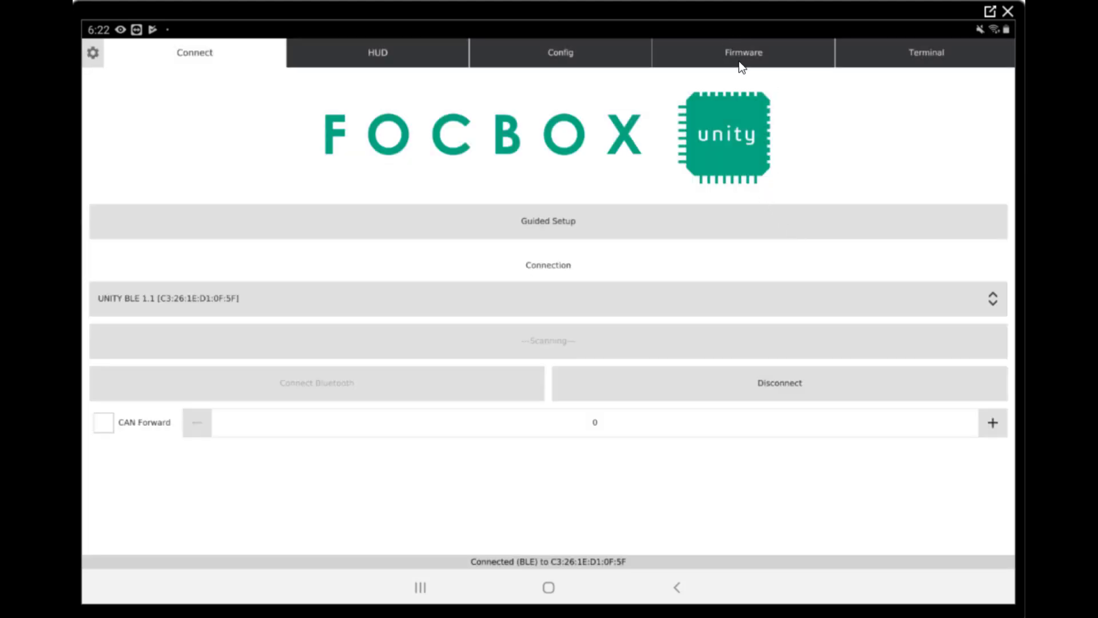
- View the Firmware page showing FW 23.44 on UNITY hardware, then return to Config
click(743, 53)
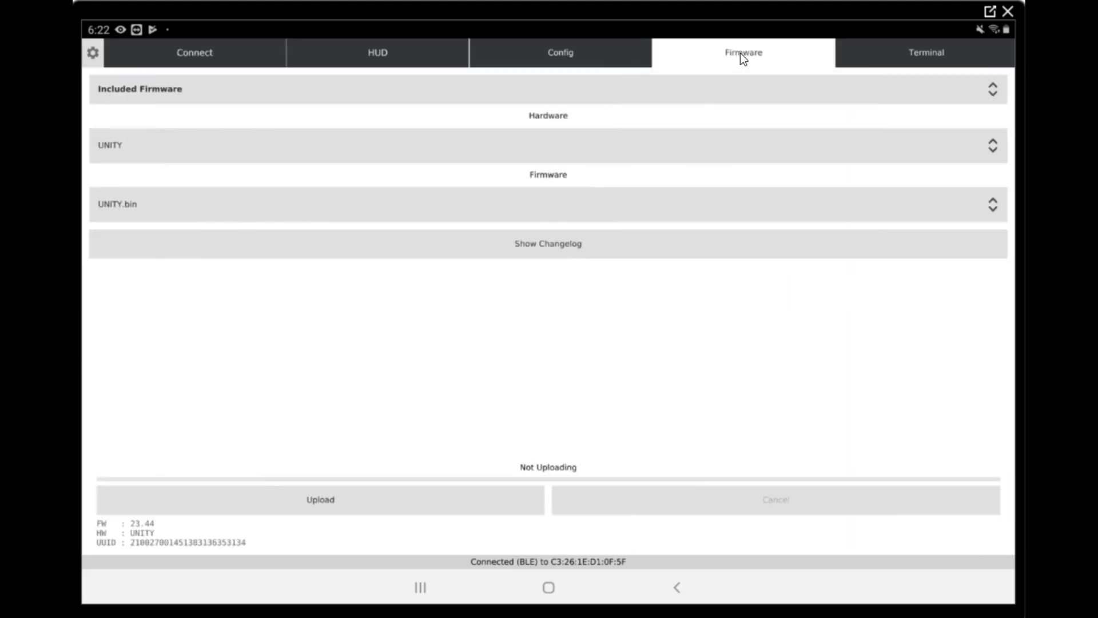
mouse_move(136, 510)
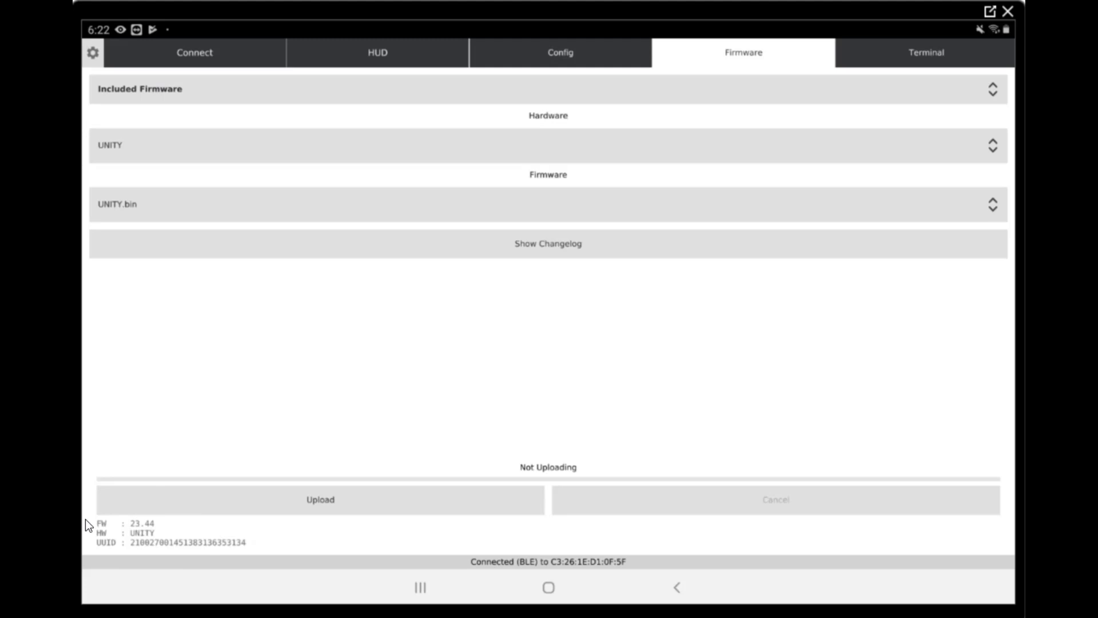
mouse_move(176, 573)
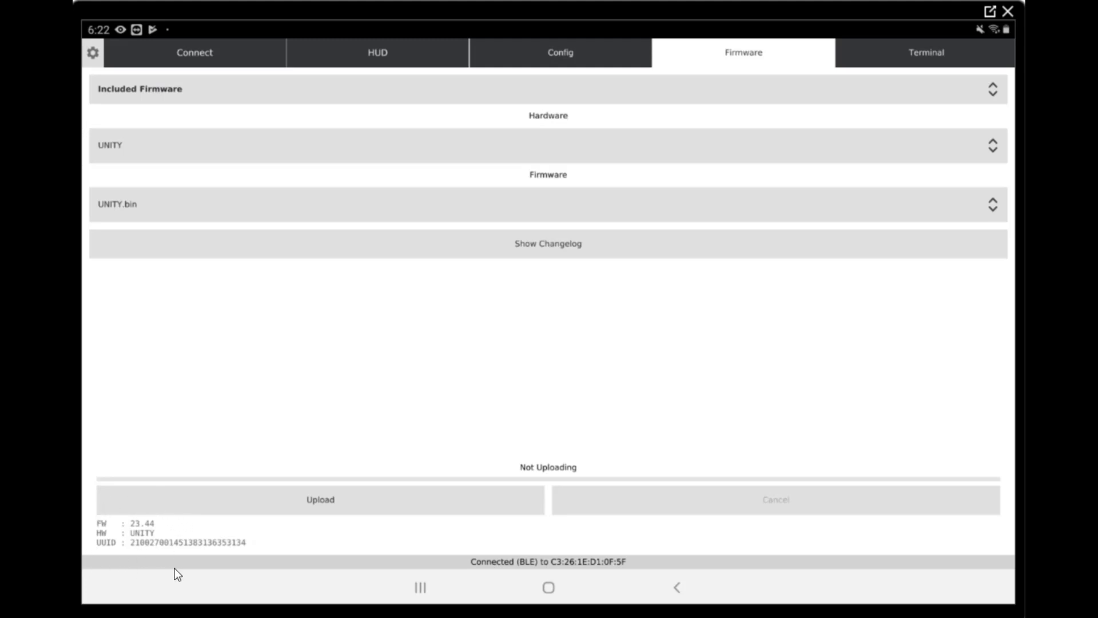
mouse_move(216, 503)
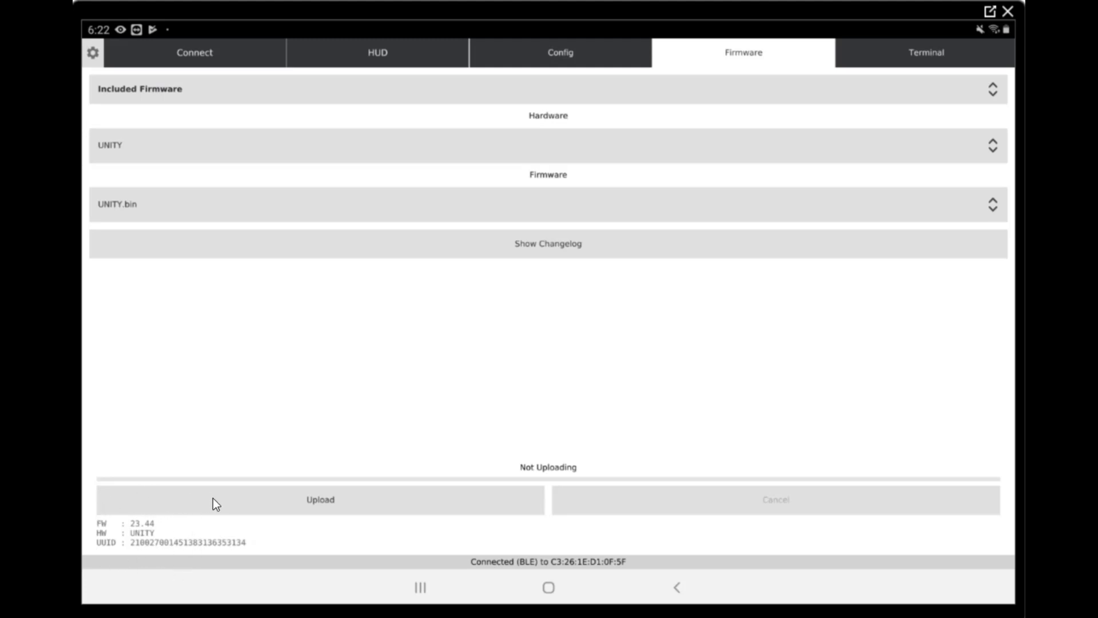
mouse_move(204, 542)
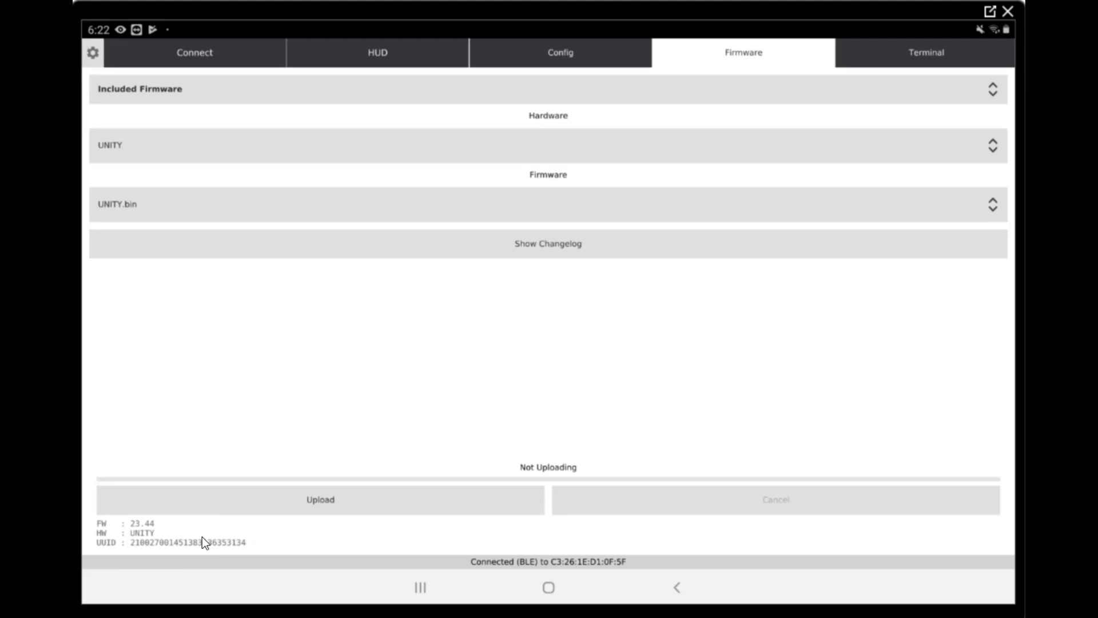
mouse_move(148, 538)
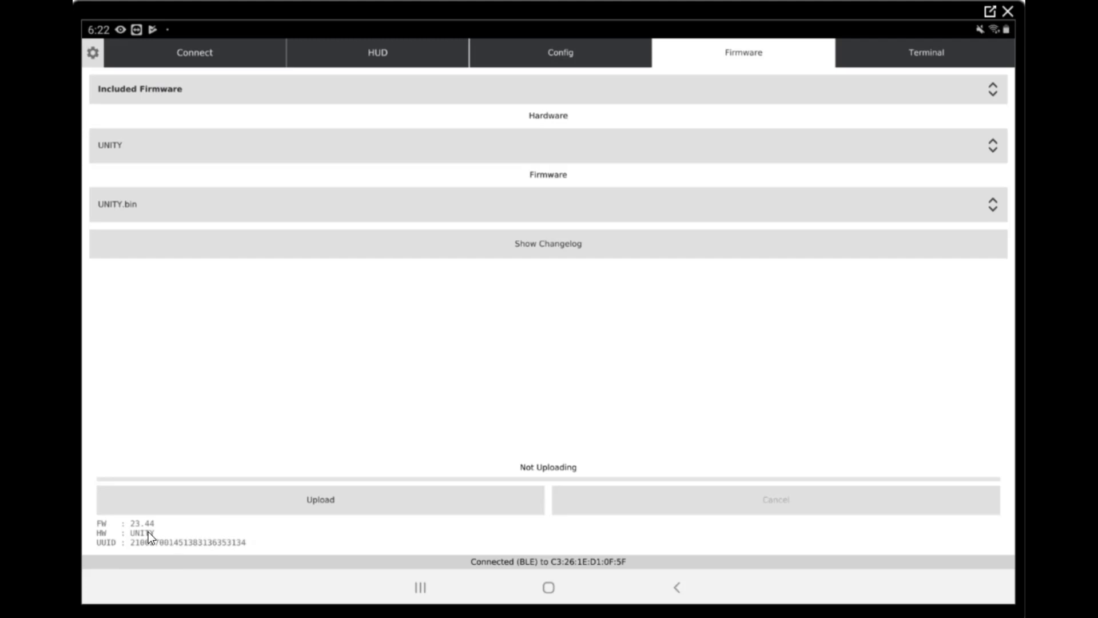
mouse_move(124, 543)
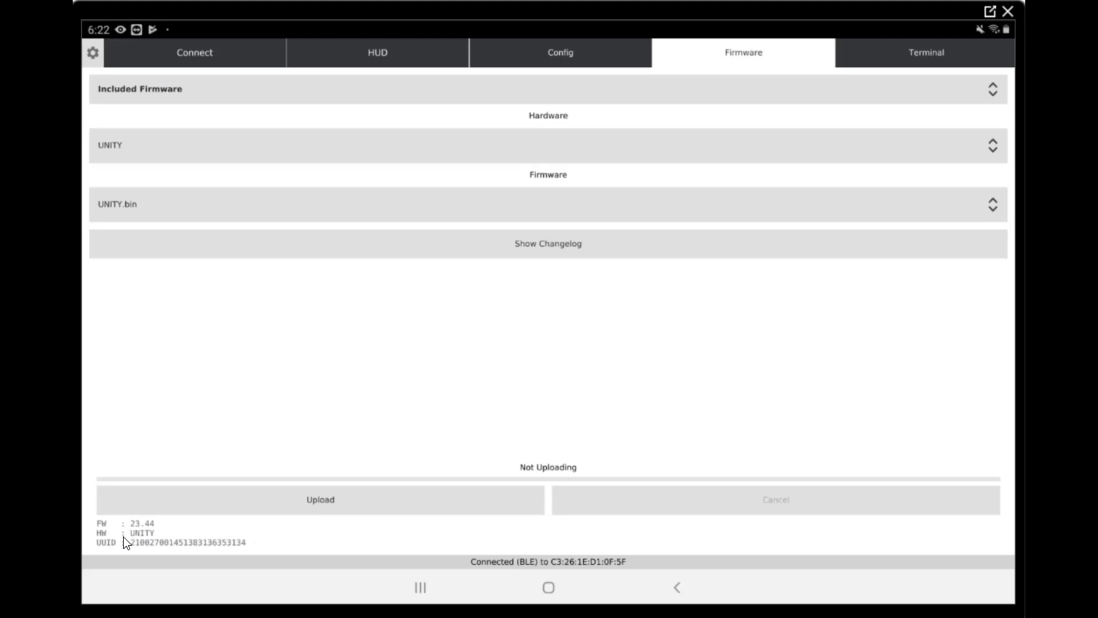
mouse_move(557, 63)
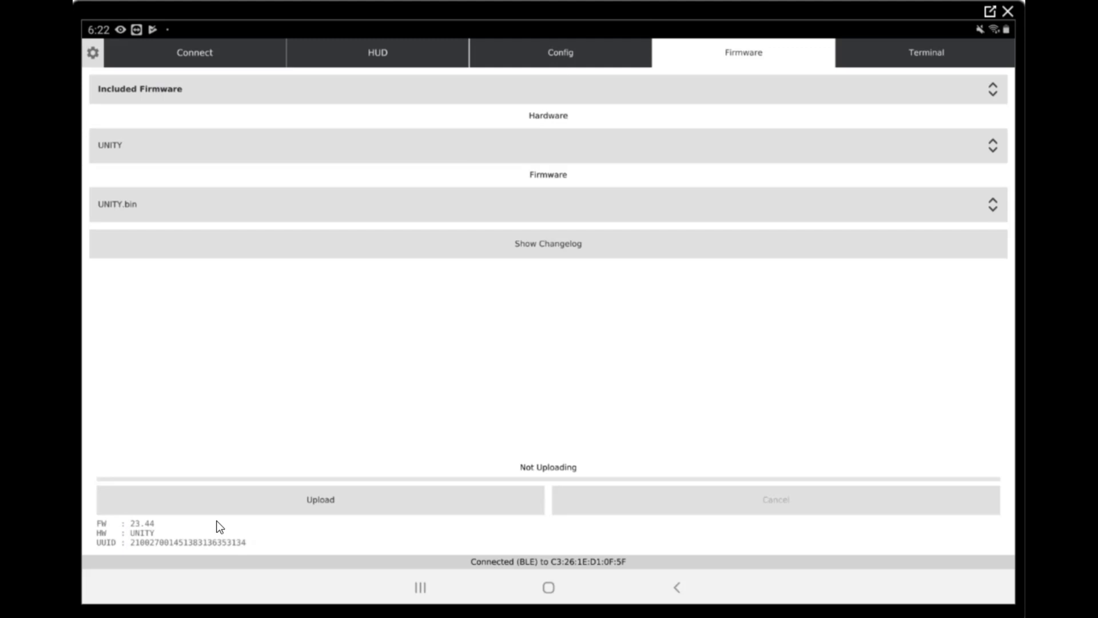
click(560, 52)
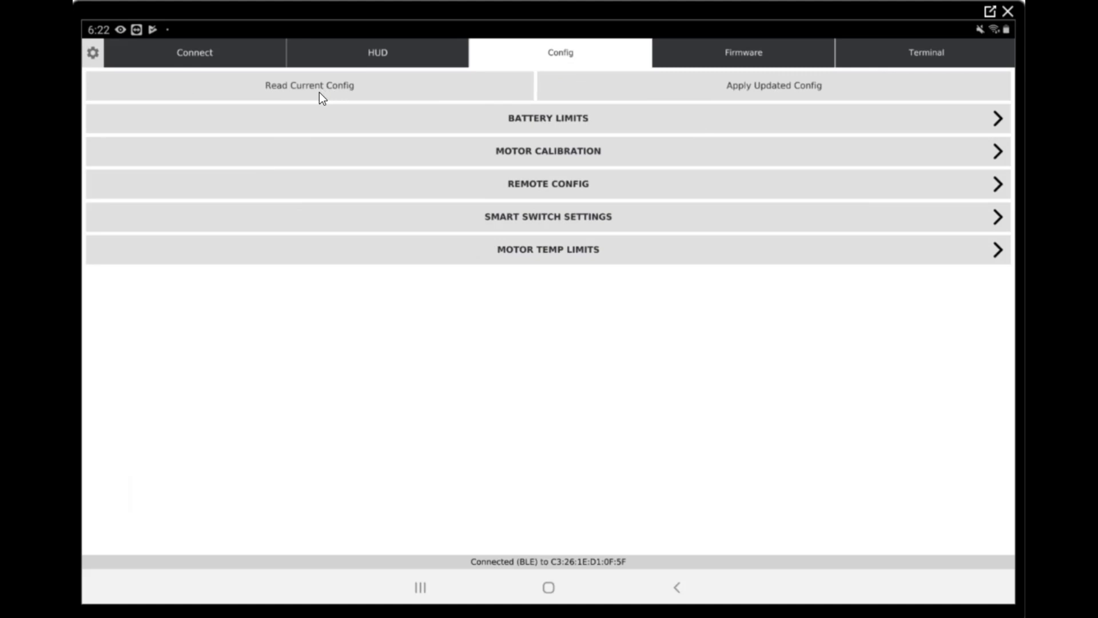
- Read the controller's current configuration listing battery, motor, remote, smart switch and temperature sections
click(309, 84)
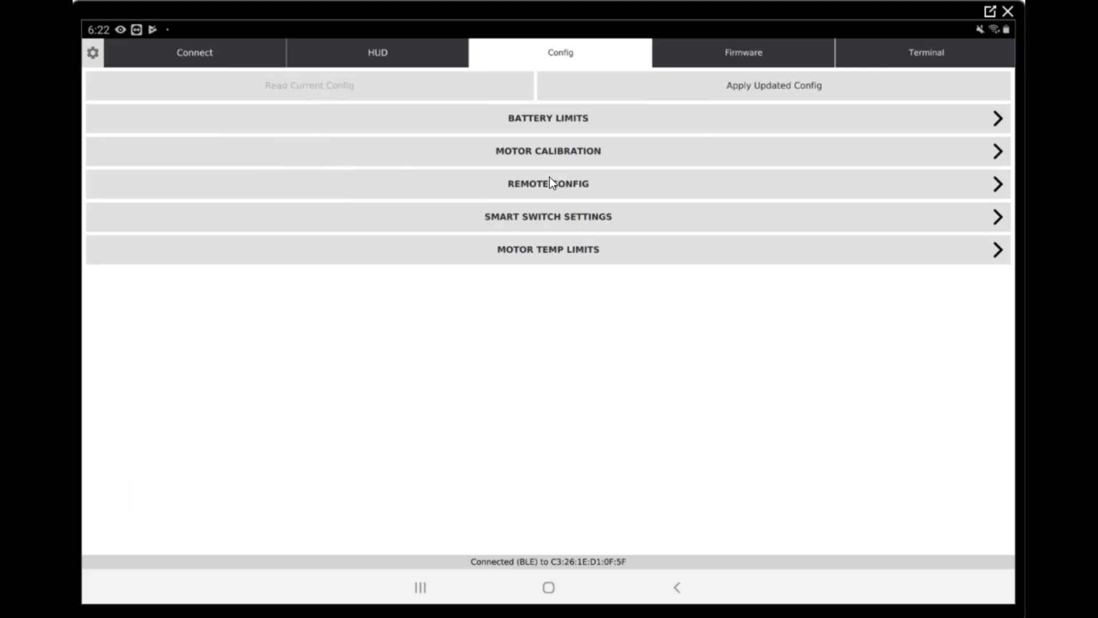
mouse_move(551, 122)
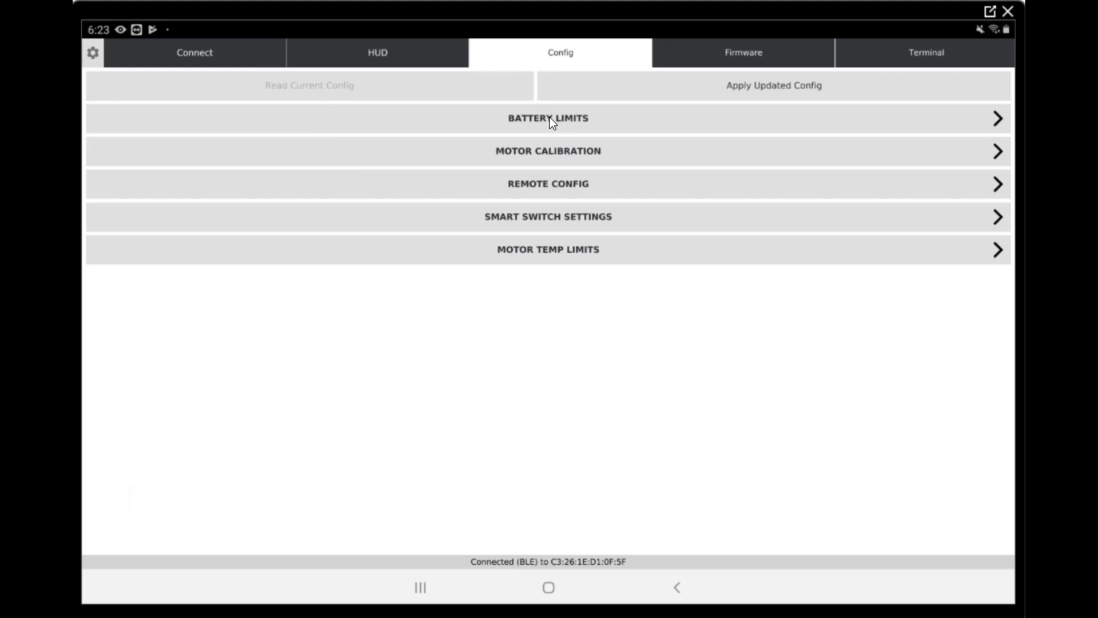
- Expand BATTERY LIMITS showing cutoff 38.5–35.5 V, discharge 65 A and regen -30 A
click(548, 118)
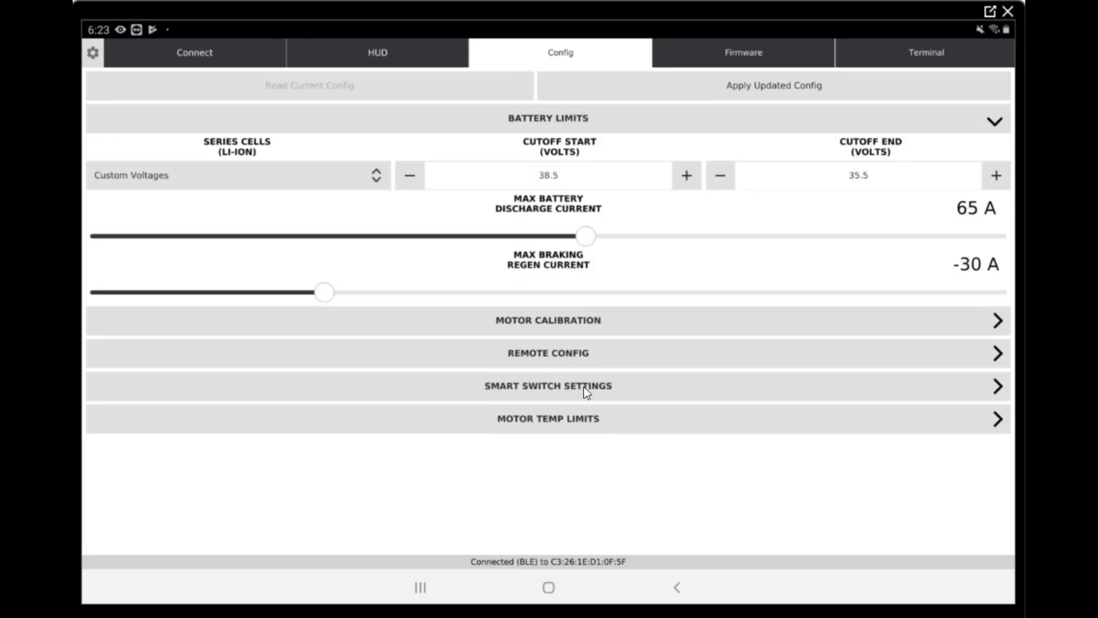
mouse_move(211, 199)
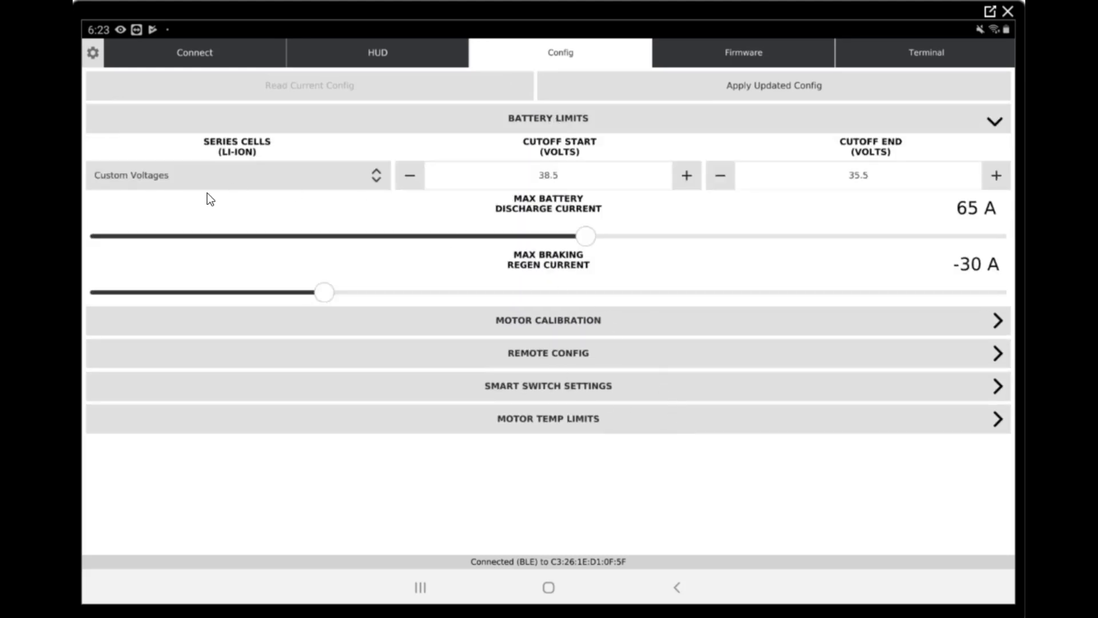
mouse_move(155, 157)
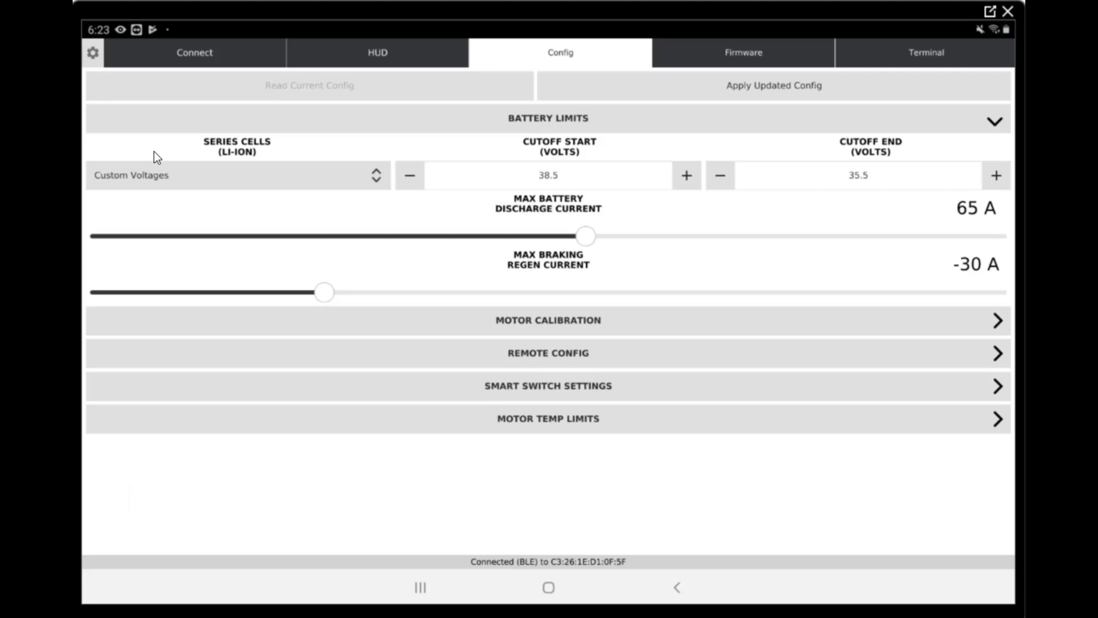
mouse_move(221, 243)
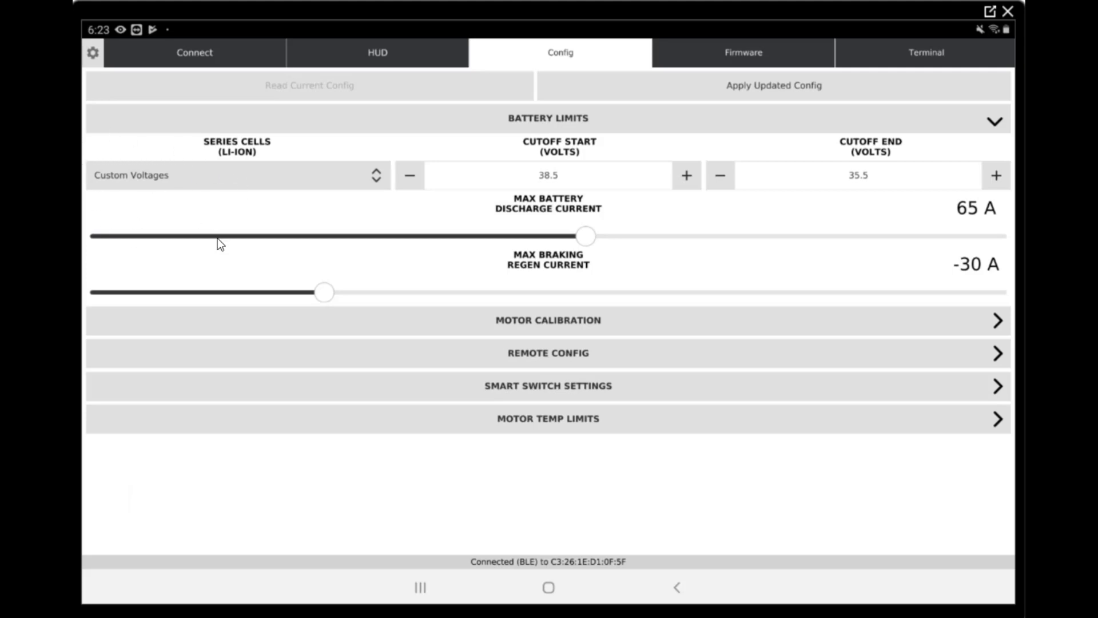
mouse_move(194, 235)
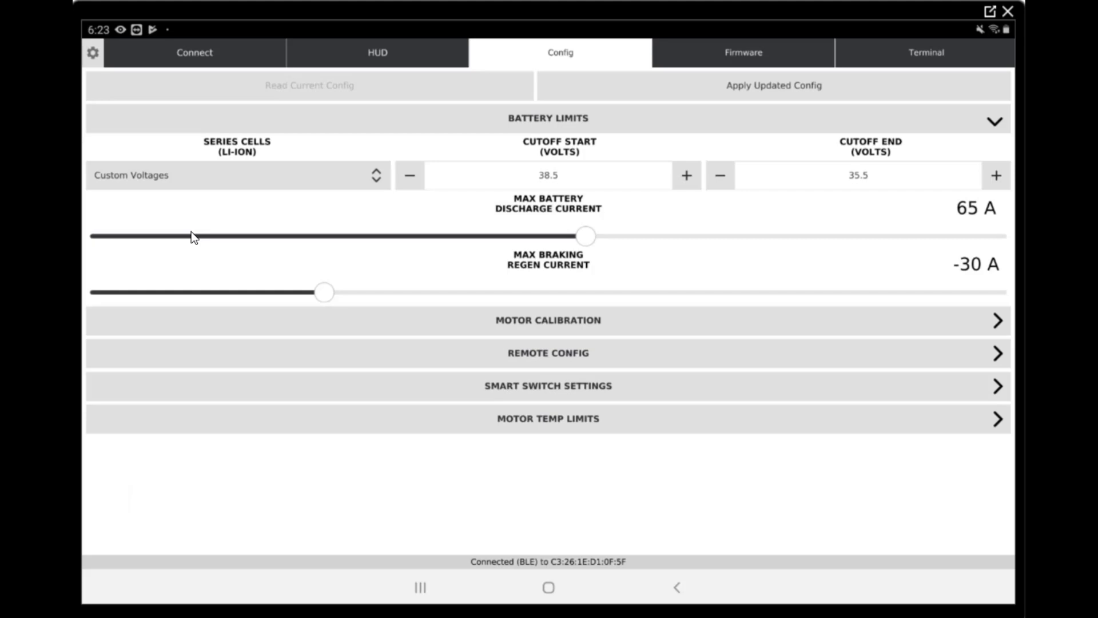
mouse_move(423, 188)
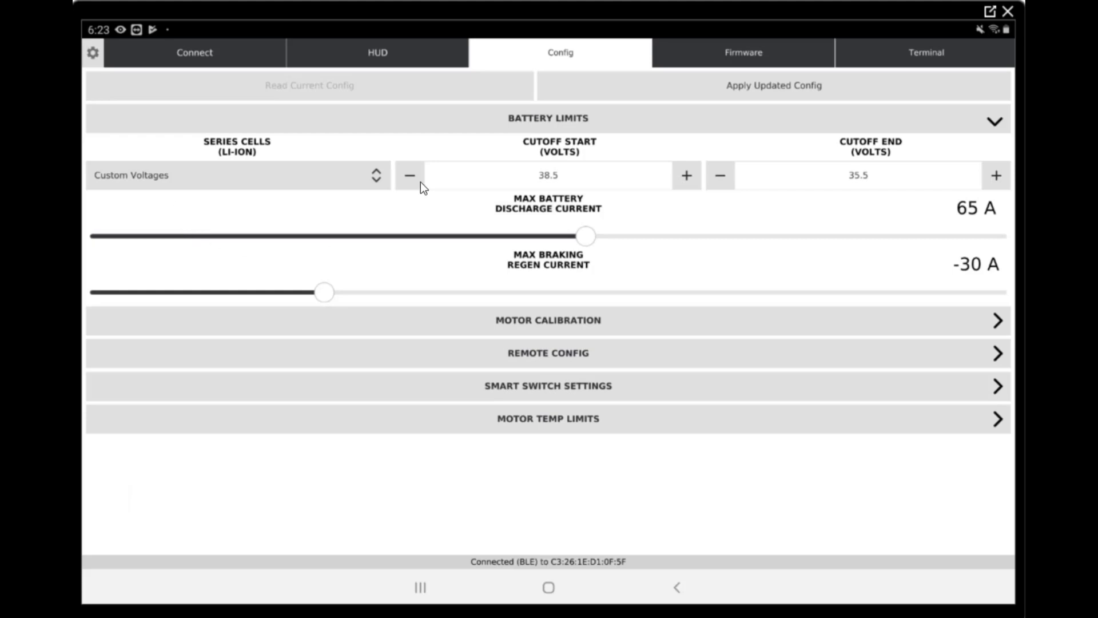
mouse_move(597, 239)
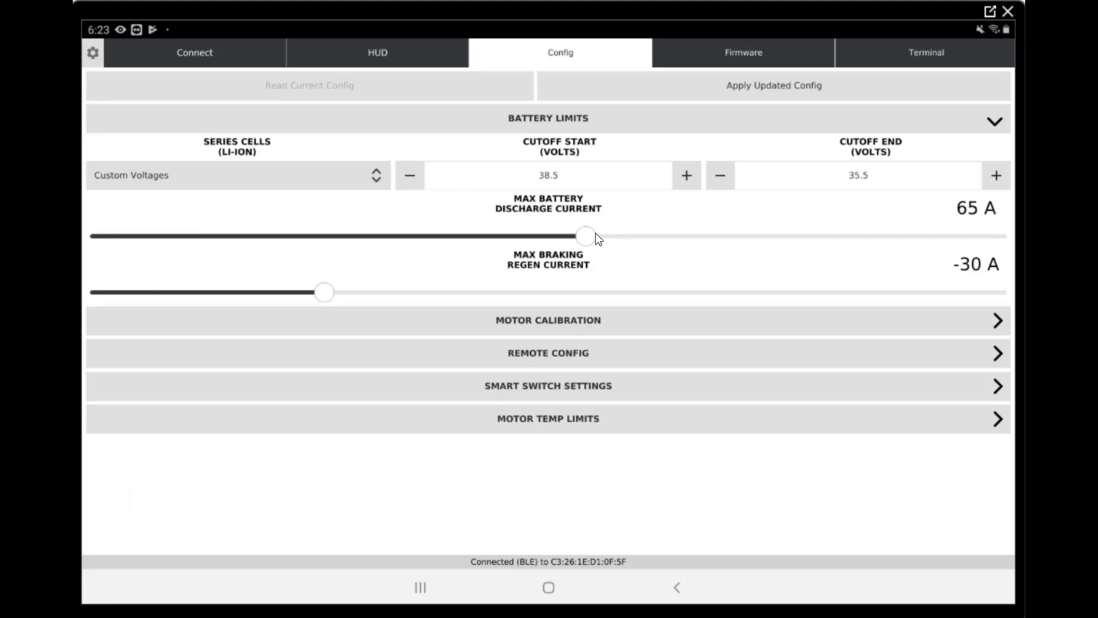
mouse_move(604, 259)
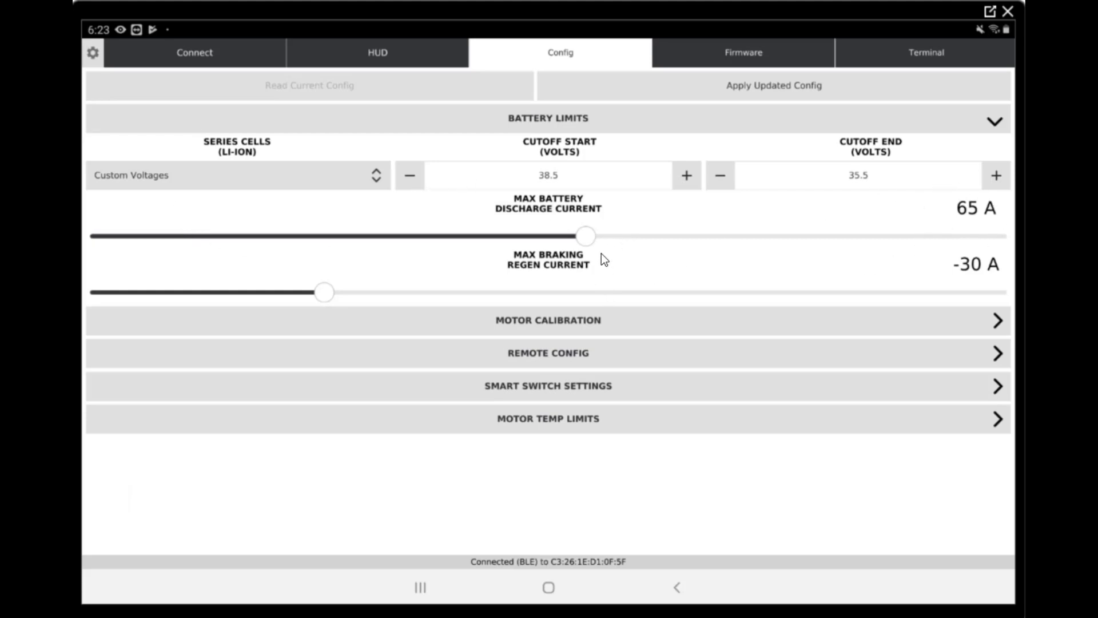
- Set Max Battery Discharge Current to 45 A and Max Braking Regen Current to -20 A
drag(587, 235, 488, 236)
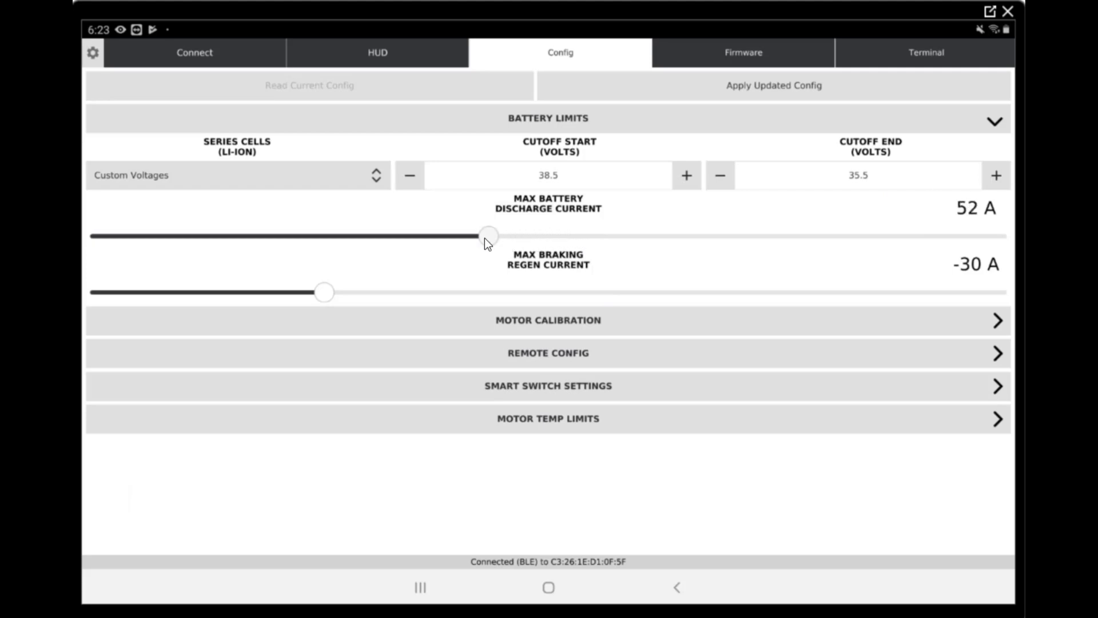
drag(489, 235, 444, 236)
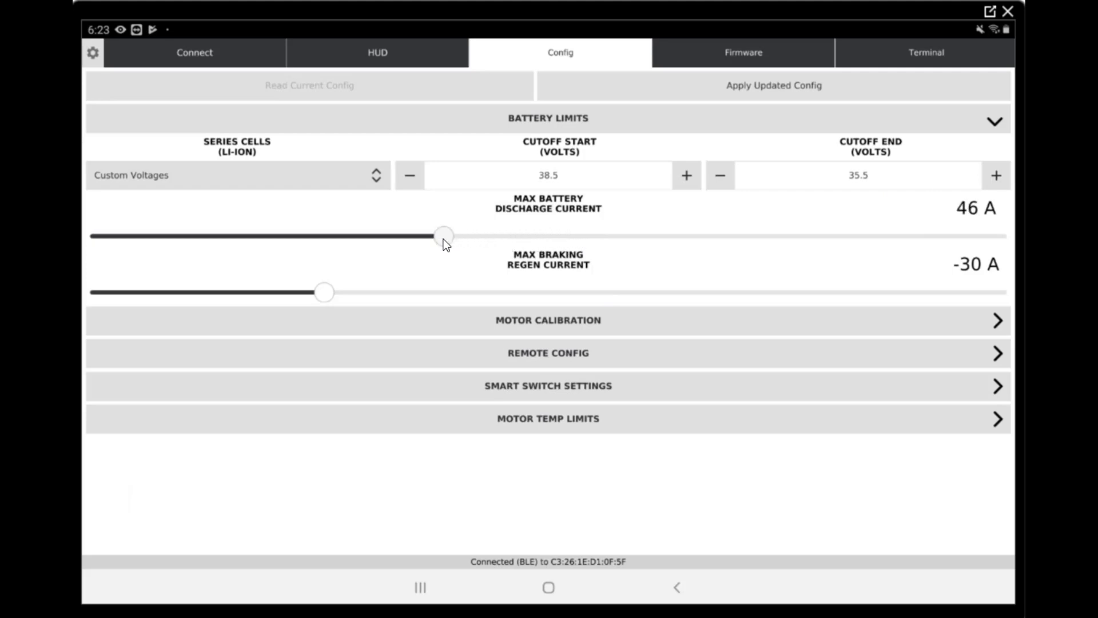
drag(444, 236, 436, 236)
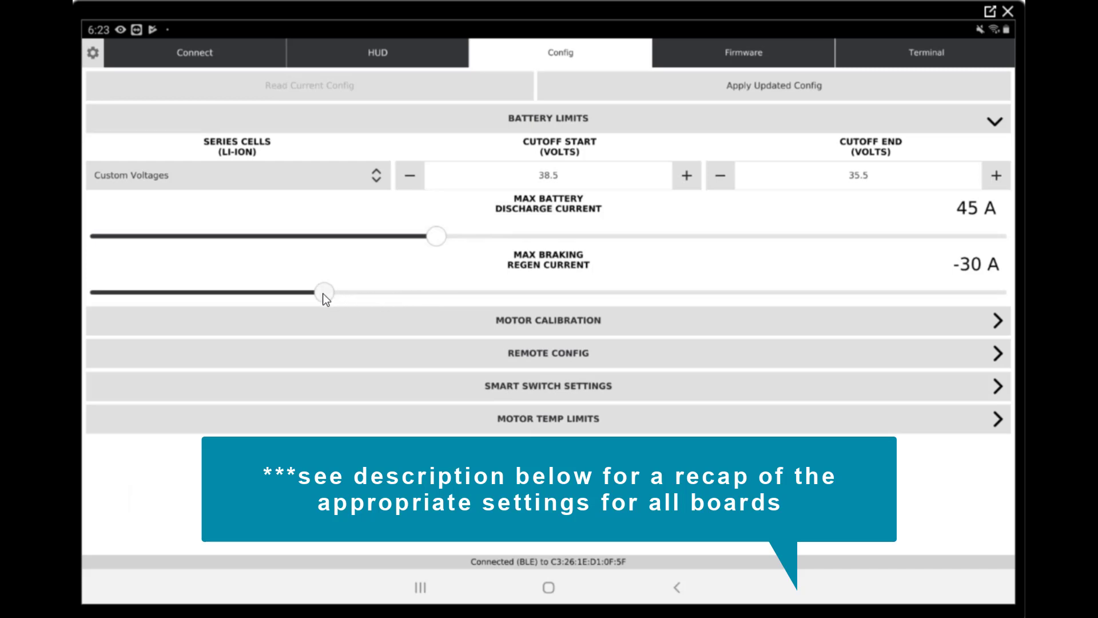
drag(321, 292, 297, 291)
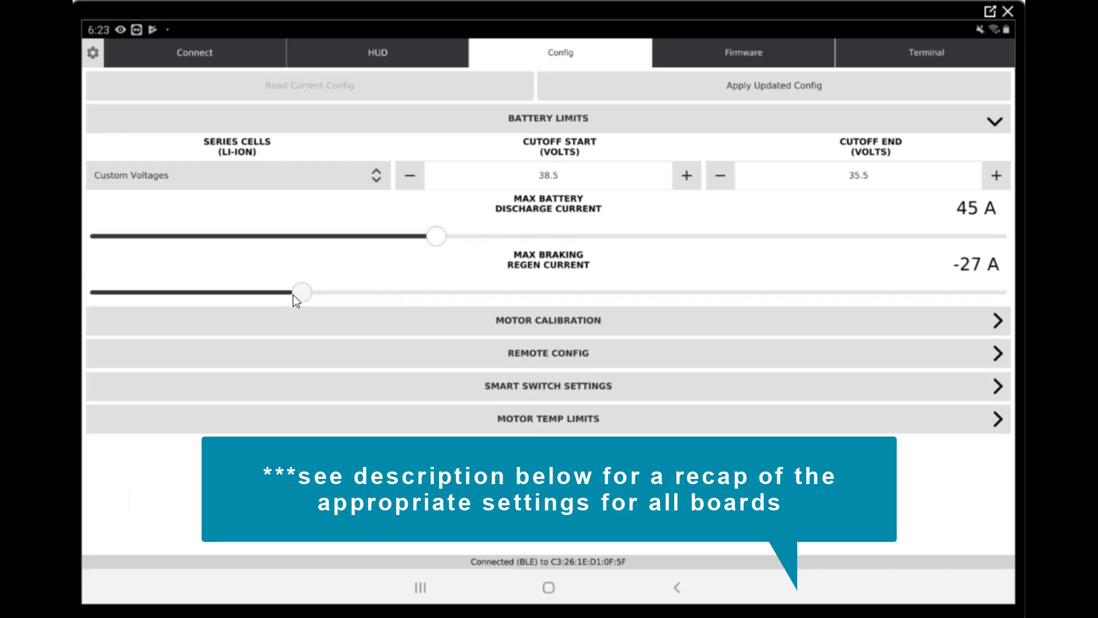
drag(299, 291, 254, 292)
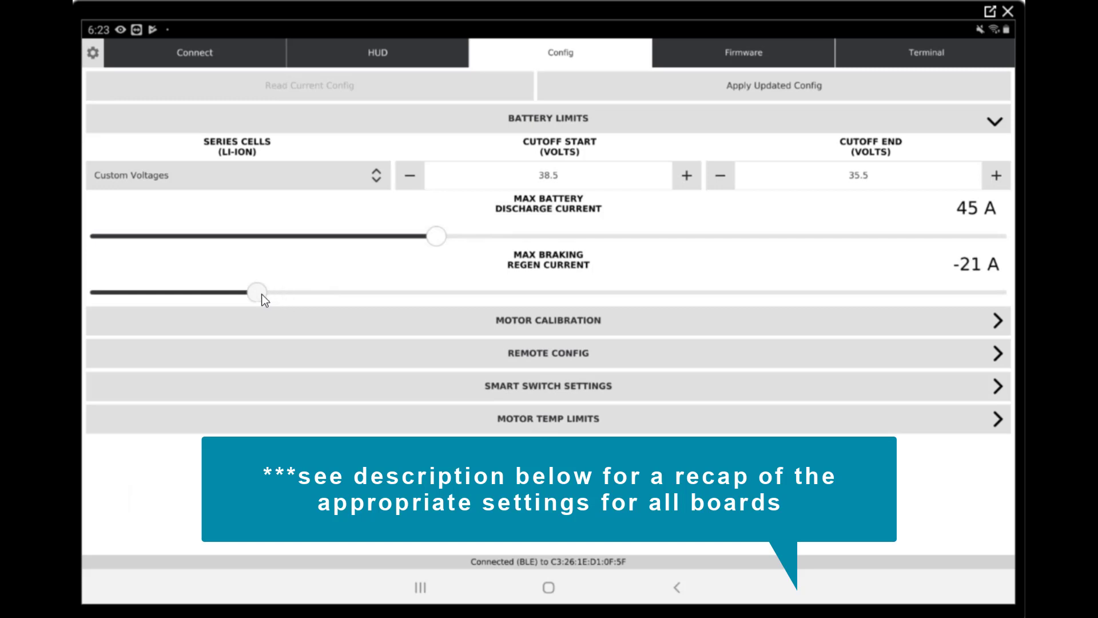
drag(254, 291, 260, 292)
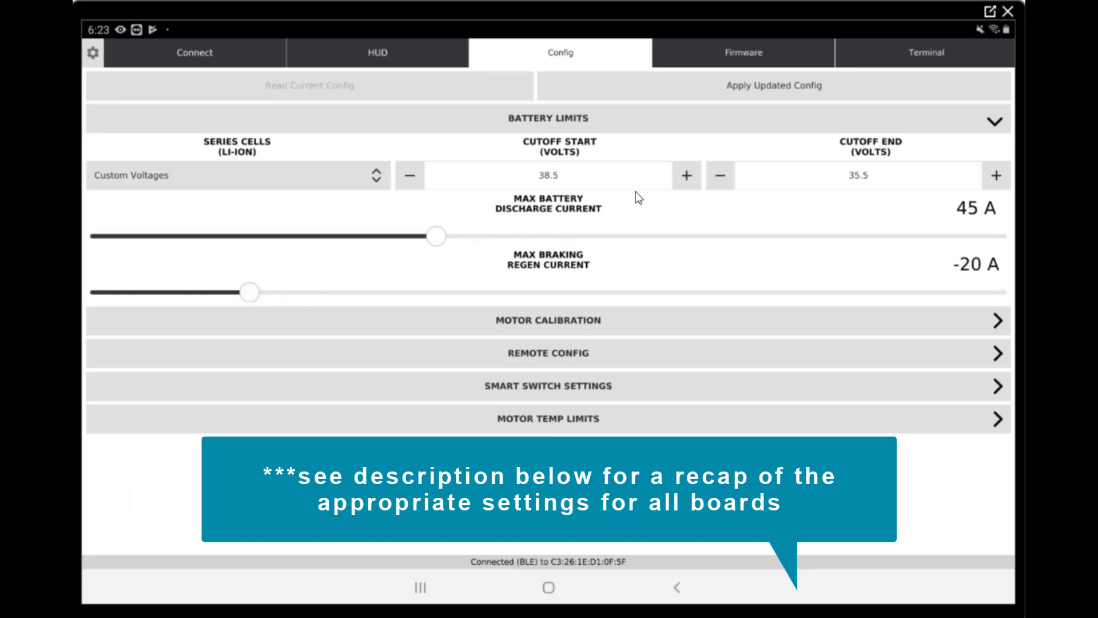
mouse_move(633, 198)
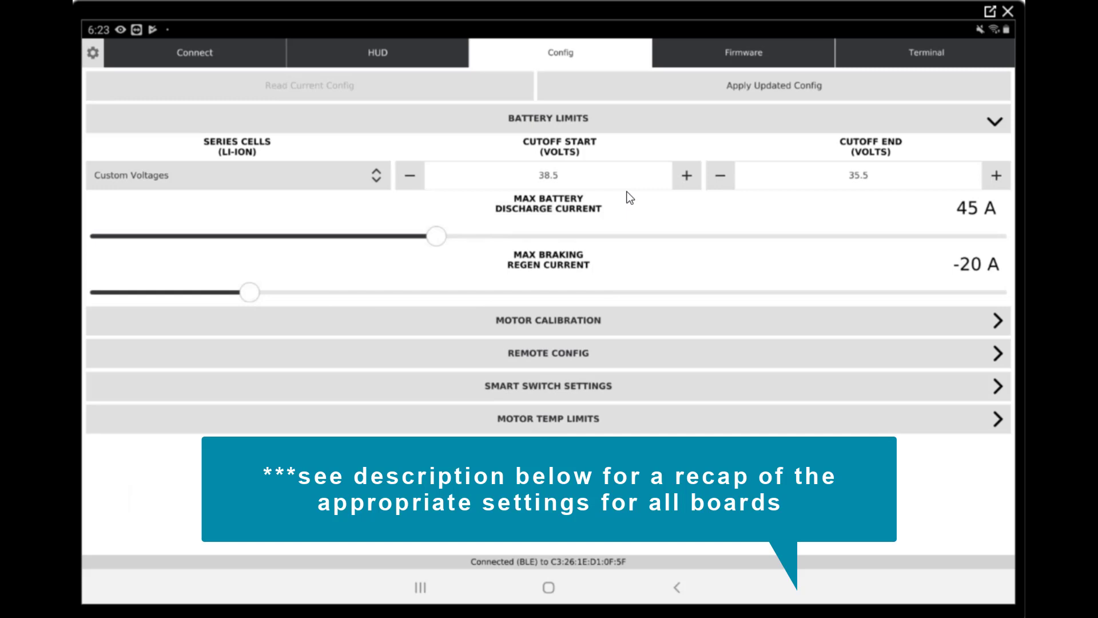
mouse_move(645, 156)
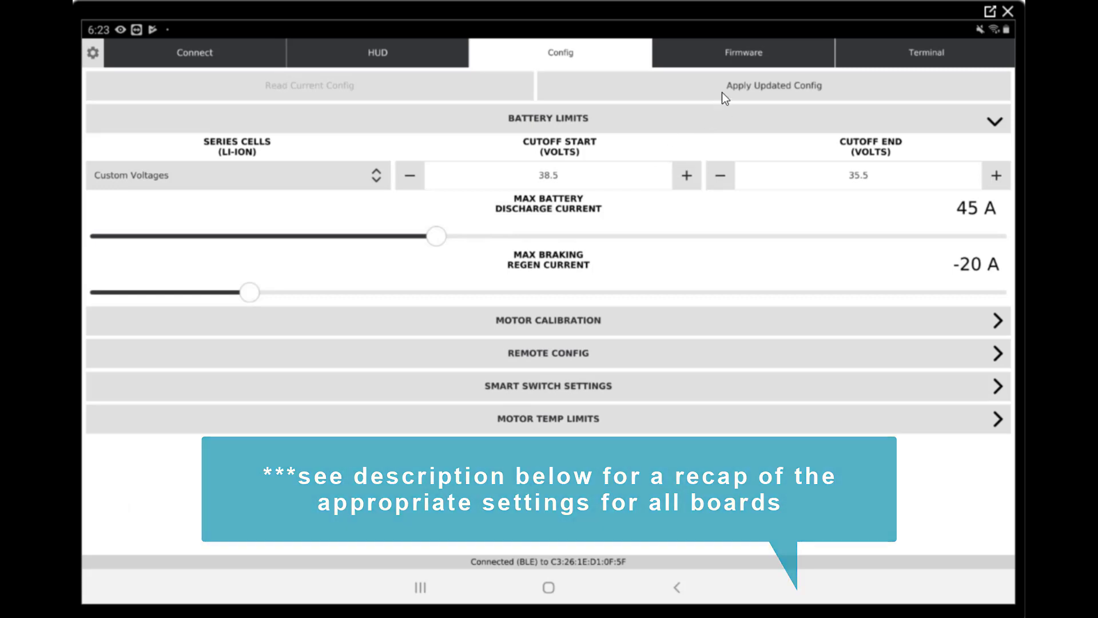
- Apply the updated config so the controller reports MCCONF Write OK
click(773, 85)
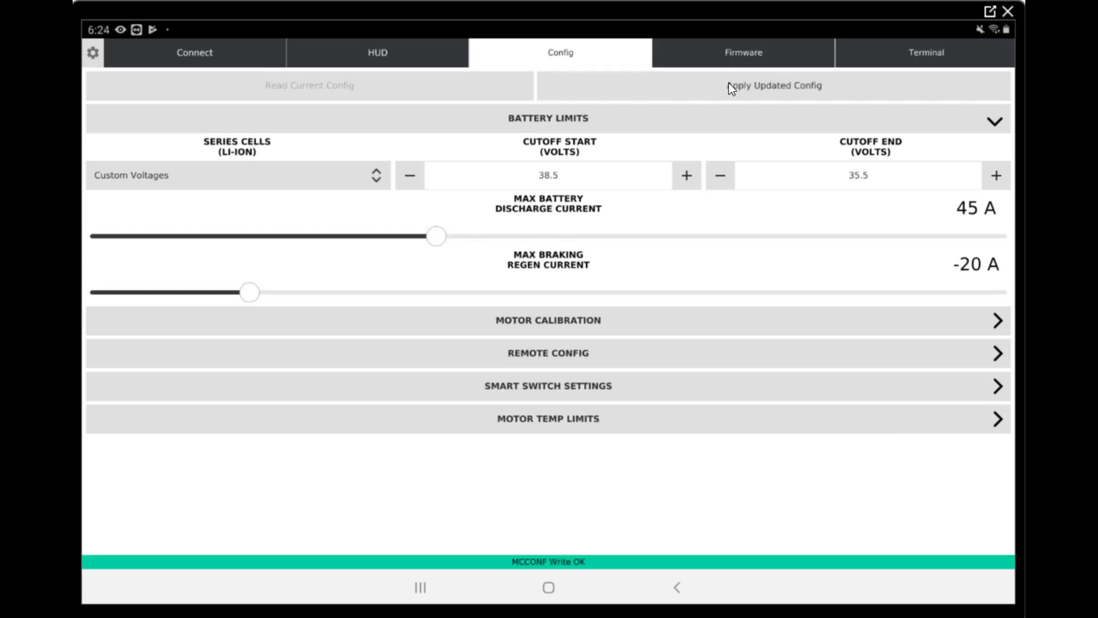
mouse_move(404, 15)
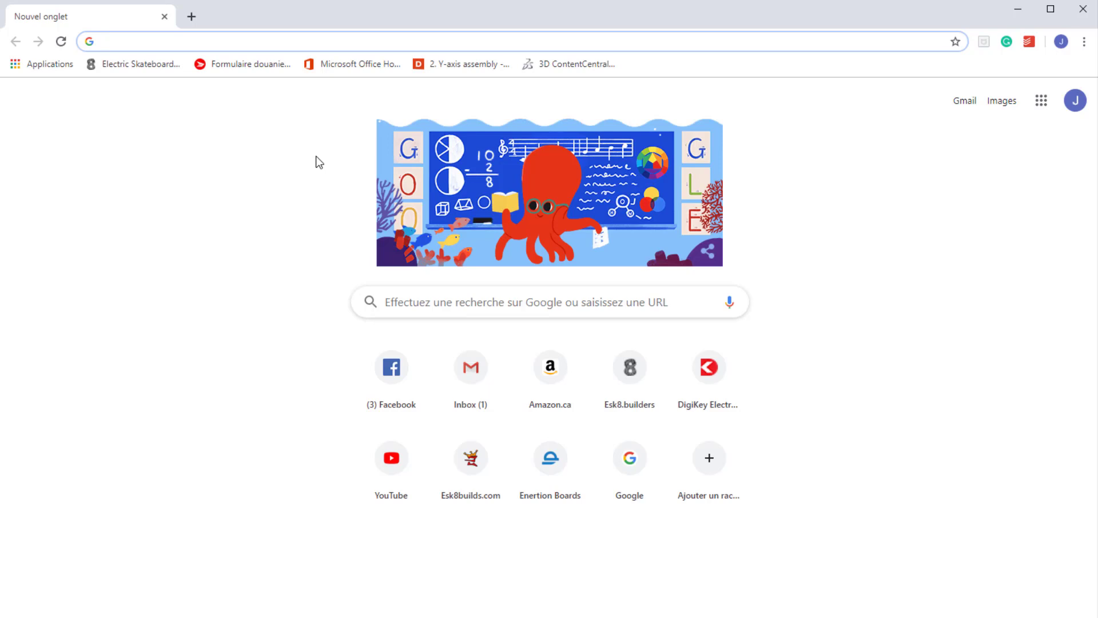
- Go to enertionboards.com and open the FOCBOX motor controller product page
text(enertionboards.com)
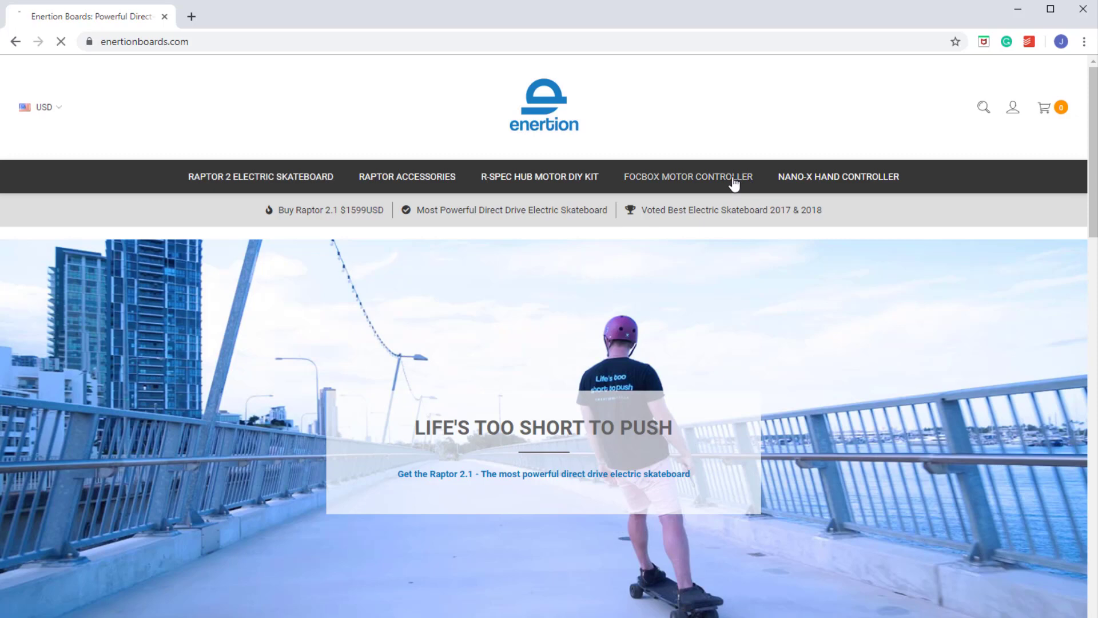
click(688, 176)
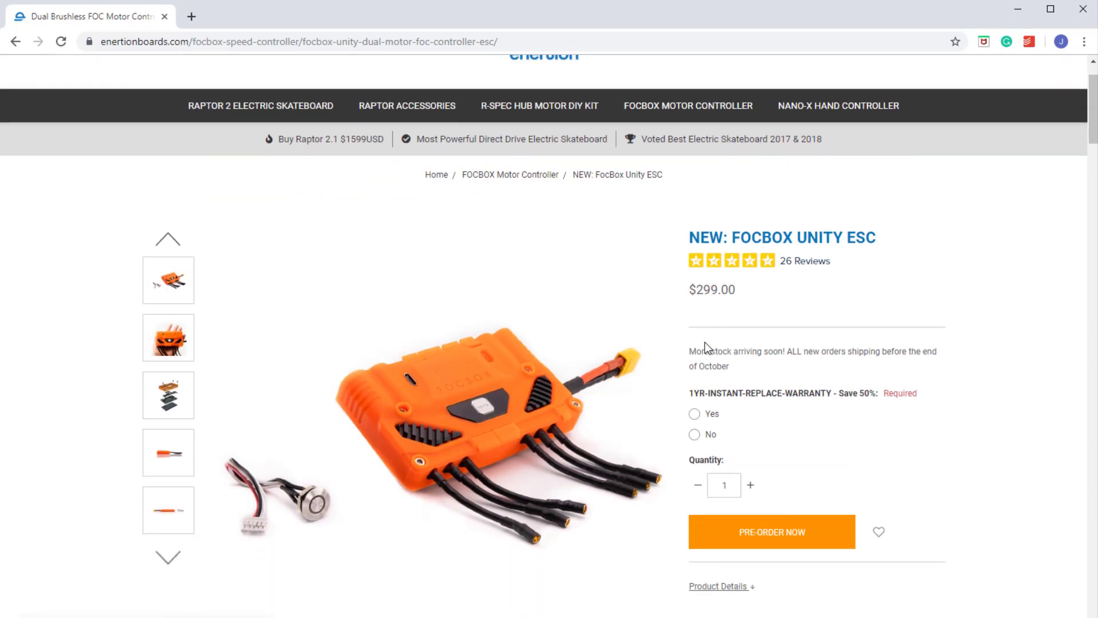
- Scroll the FOCBOX Unity ESC page down to the SOFTWARE/SOURCE LINKS section
scroll(down, 3)
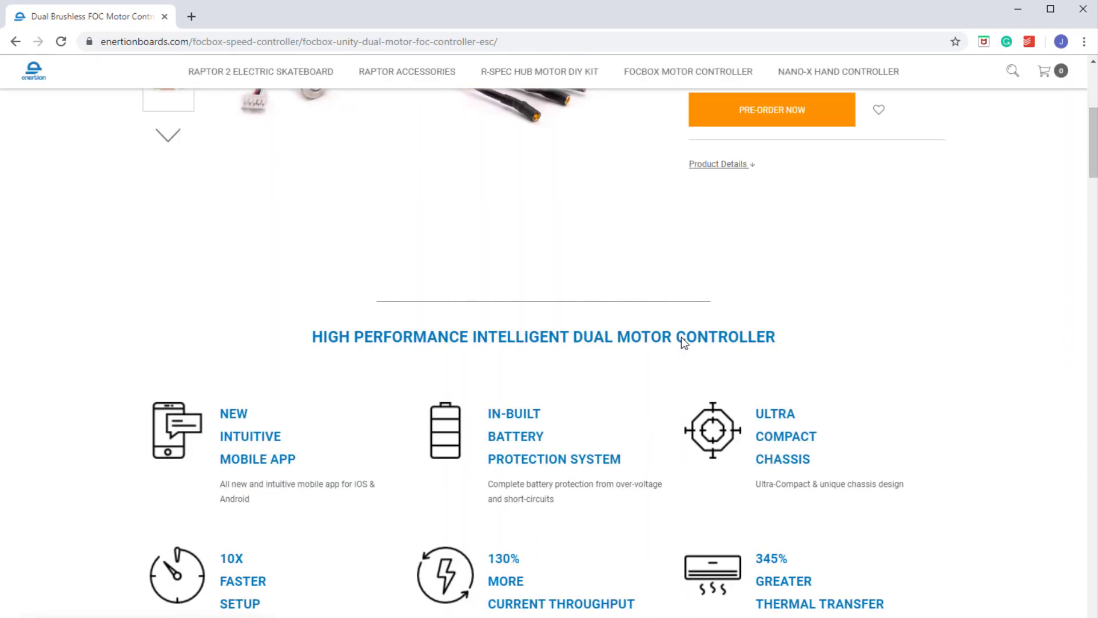
scroll(down, 3)
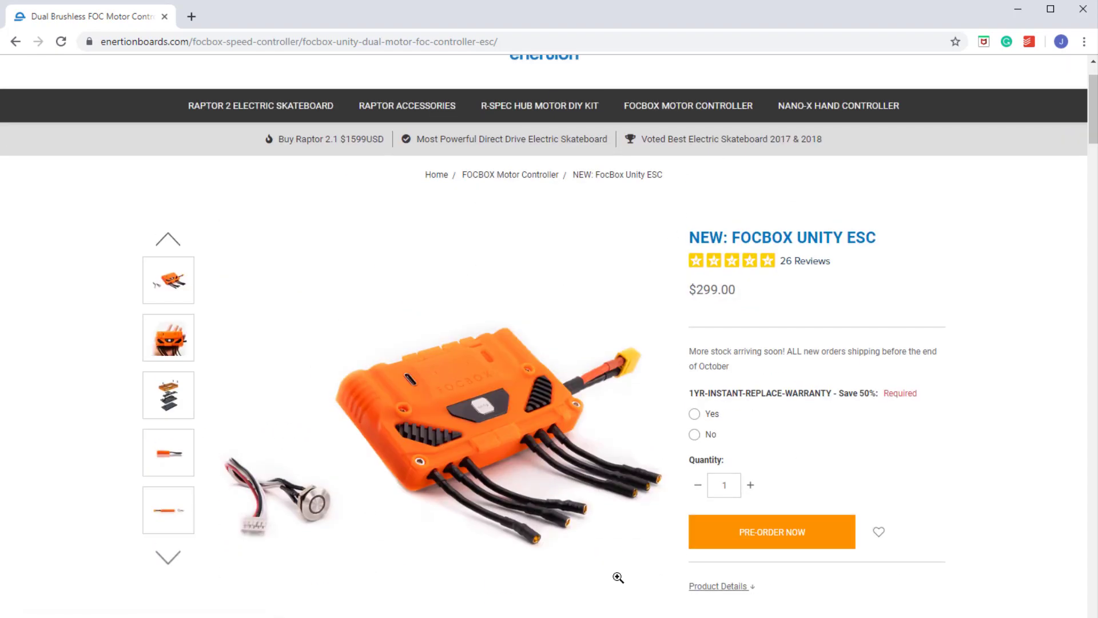
scroll(down, 3)
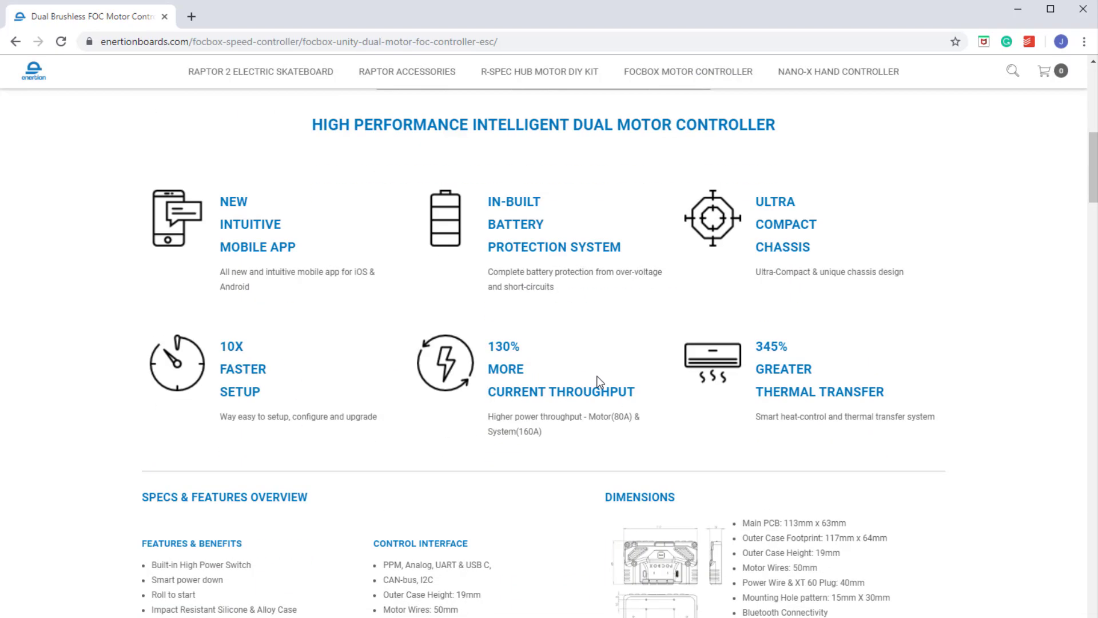
scroll(down, 3)
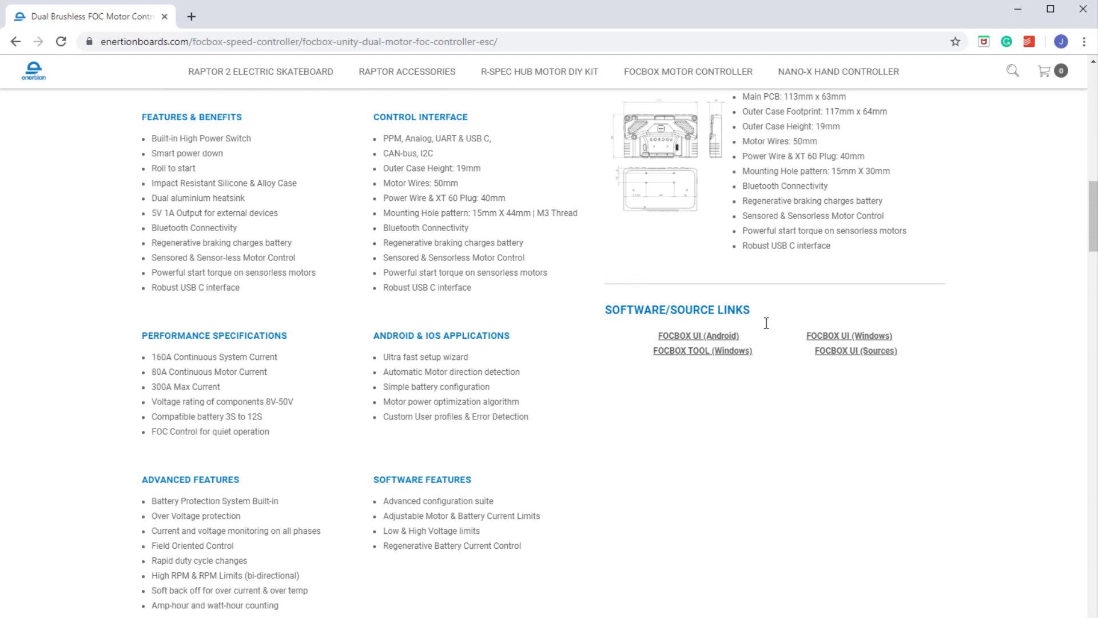
mouse_move(791, 339)
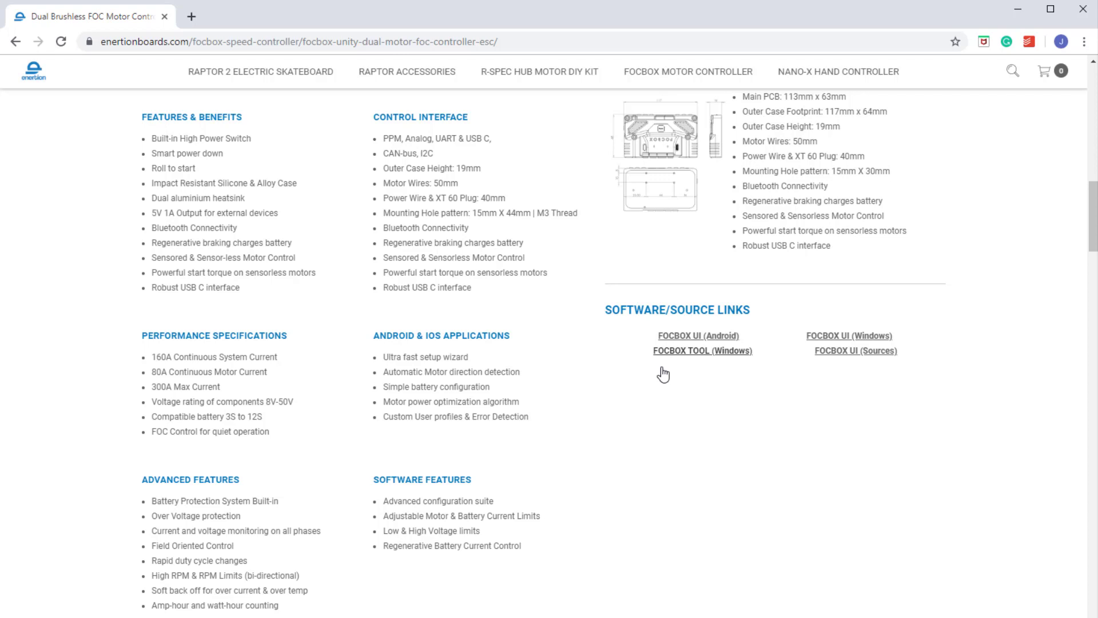
mouse_move(844, 345)
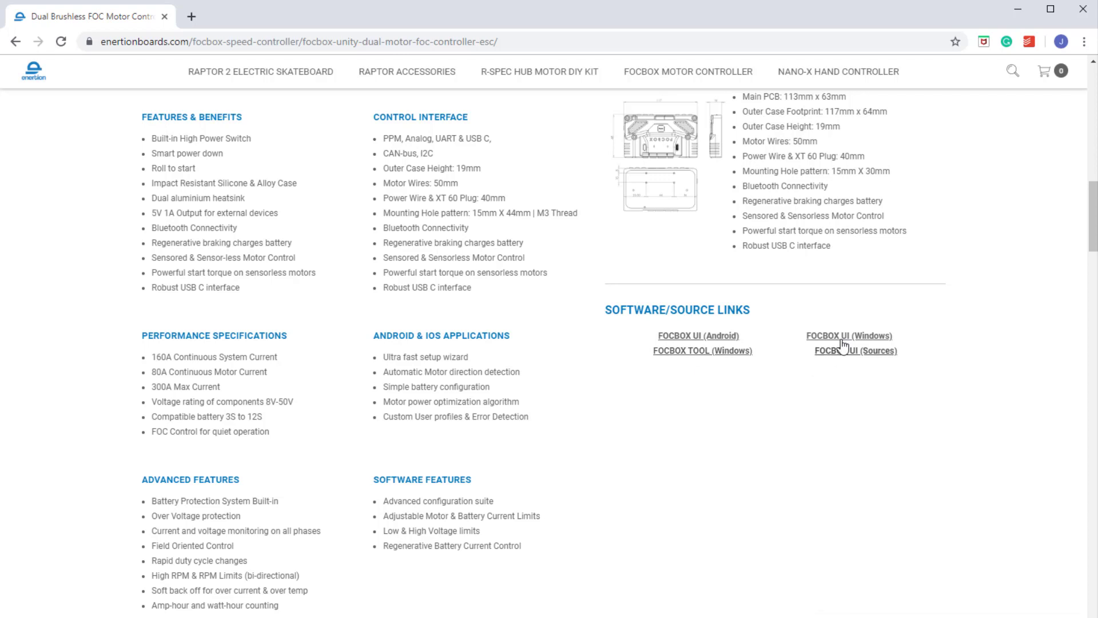